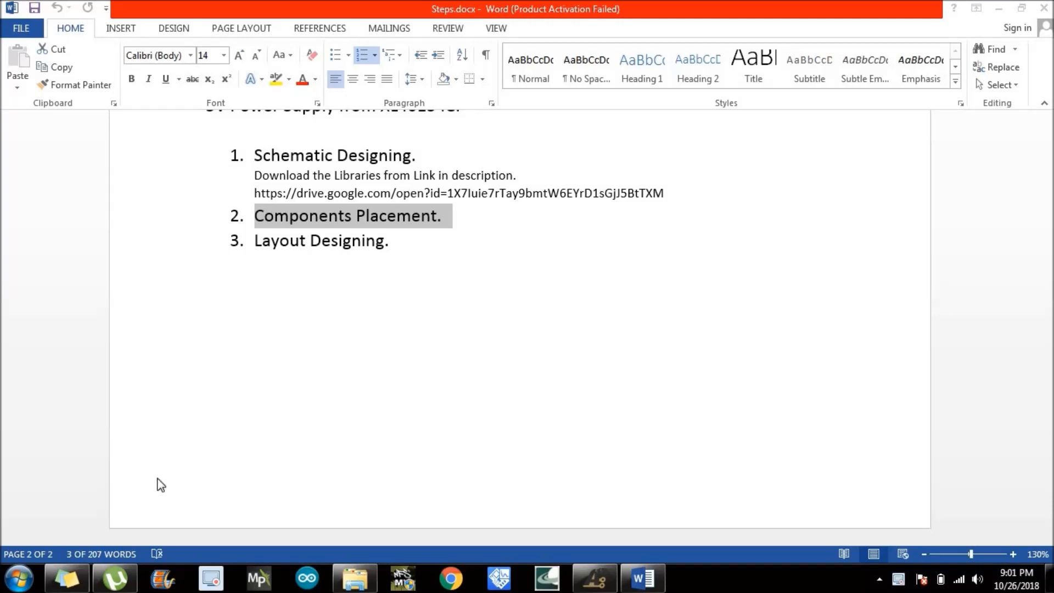
mouse_move(393, 382)
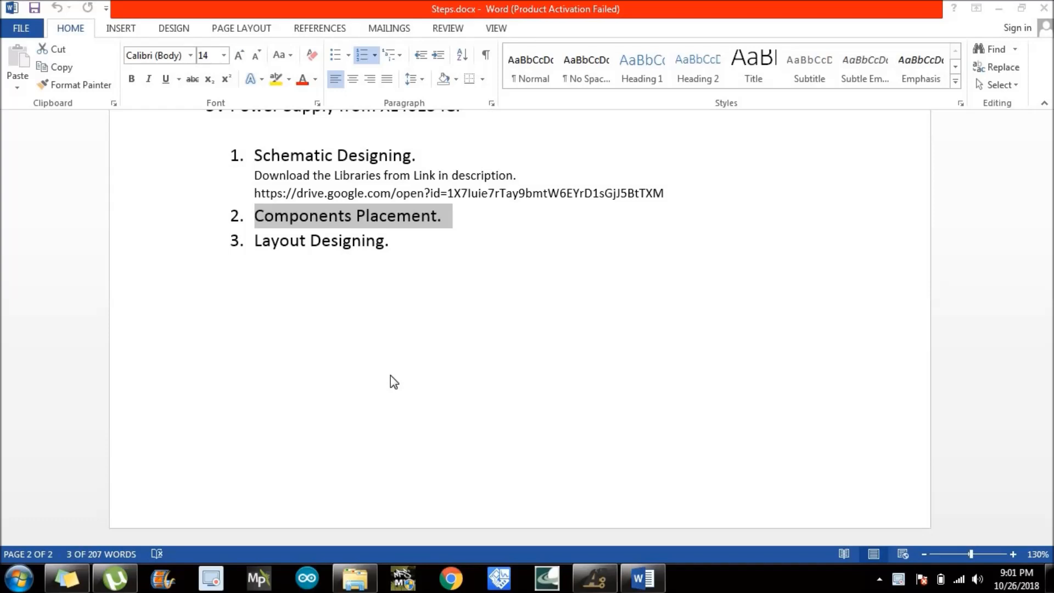
mouse_move(303, 296)
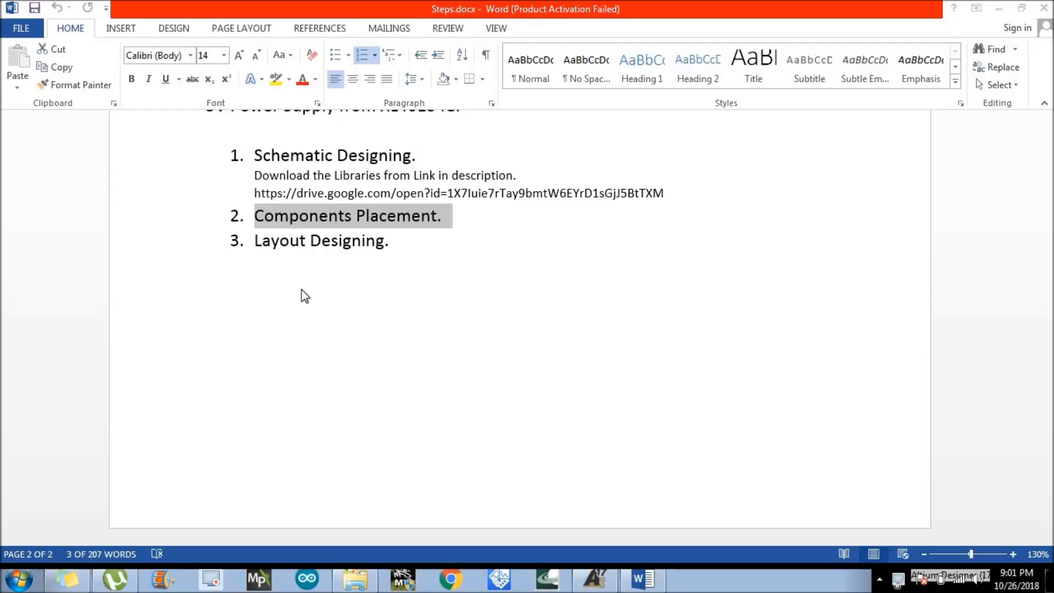
mouse_move(351, 235)
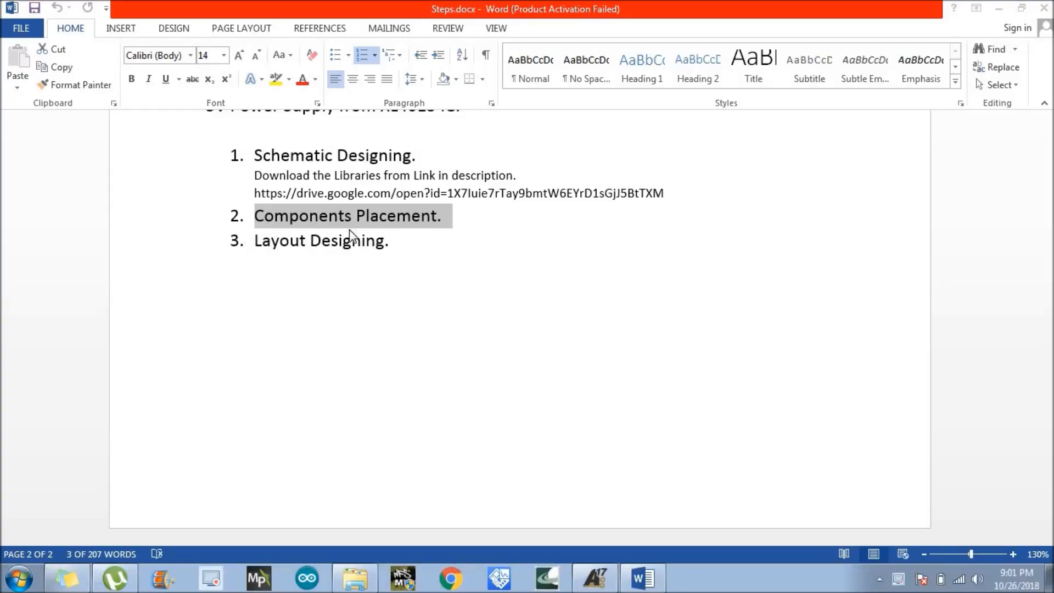
mouse_move(574, 544)
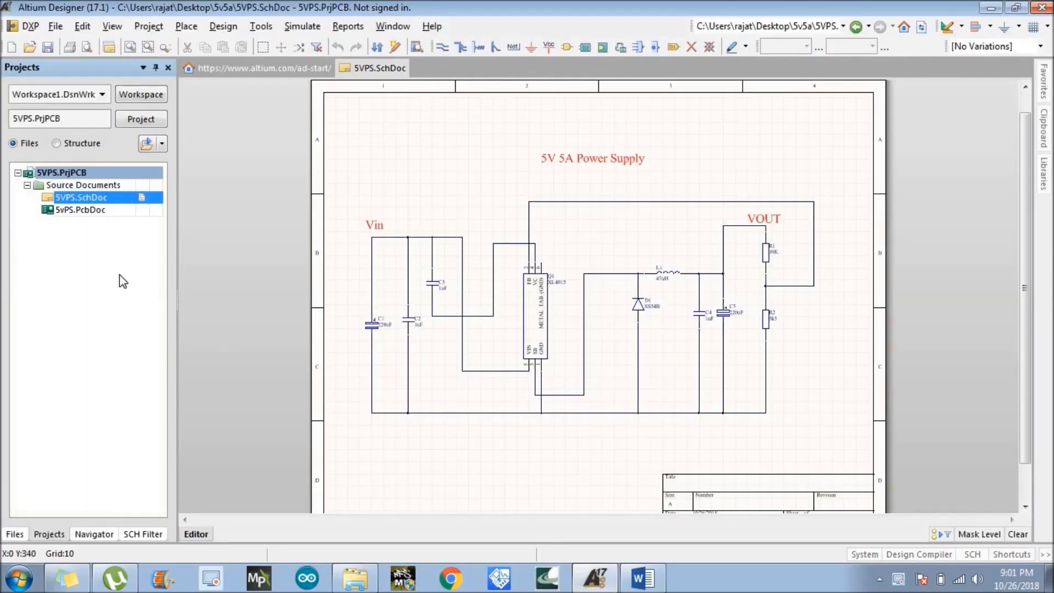
mouse_move(432, 220)
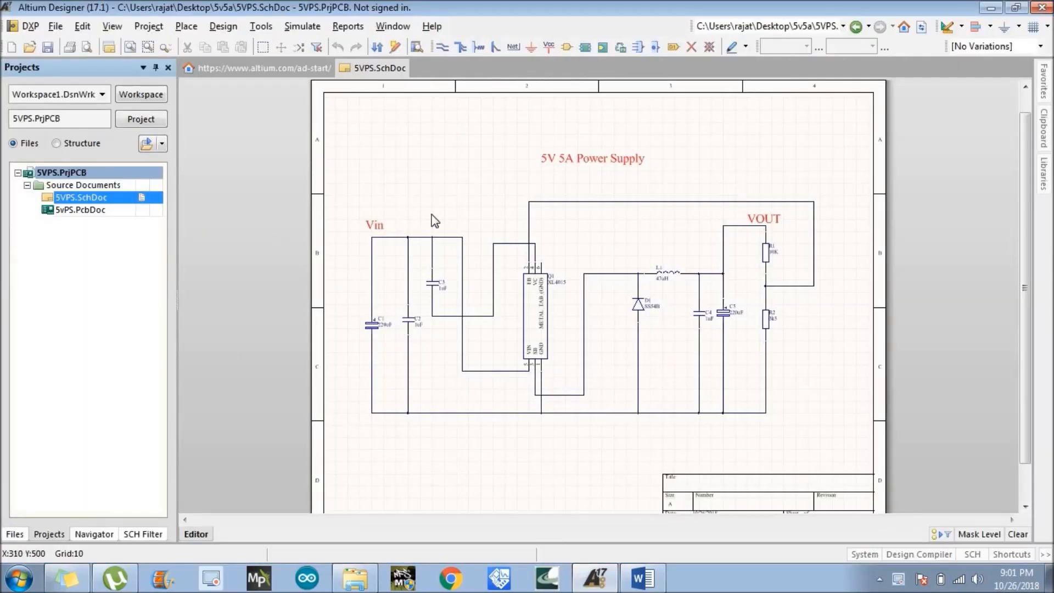
mouse_move(591, 216)
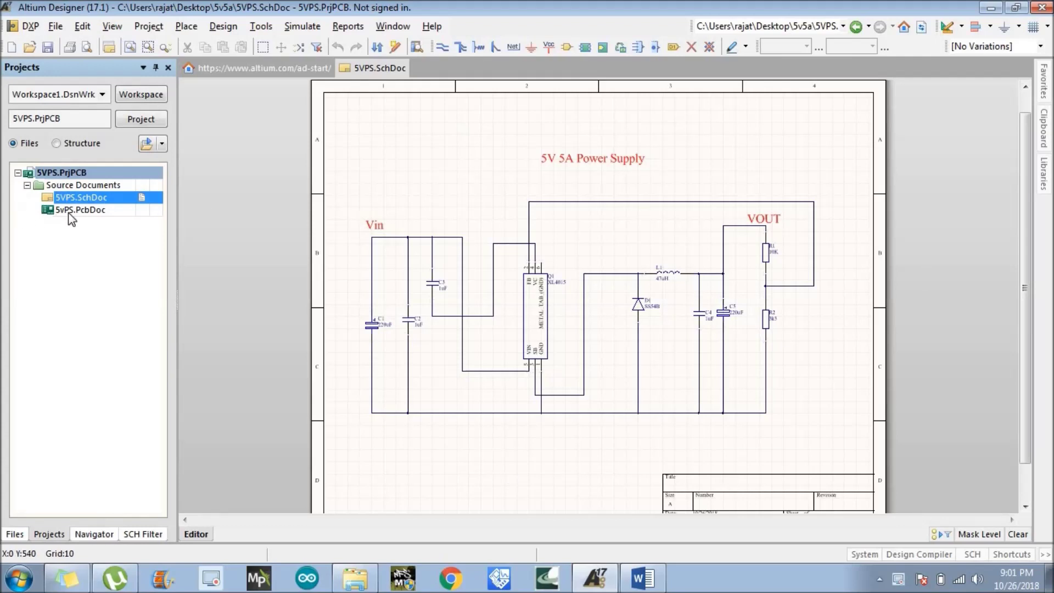
mouse_move(96, 216)
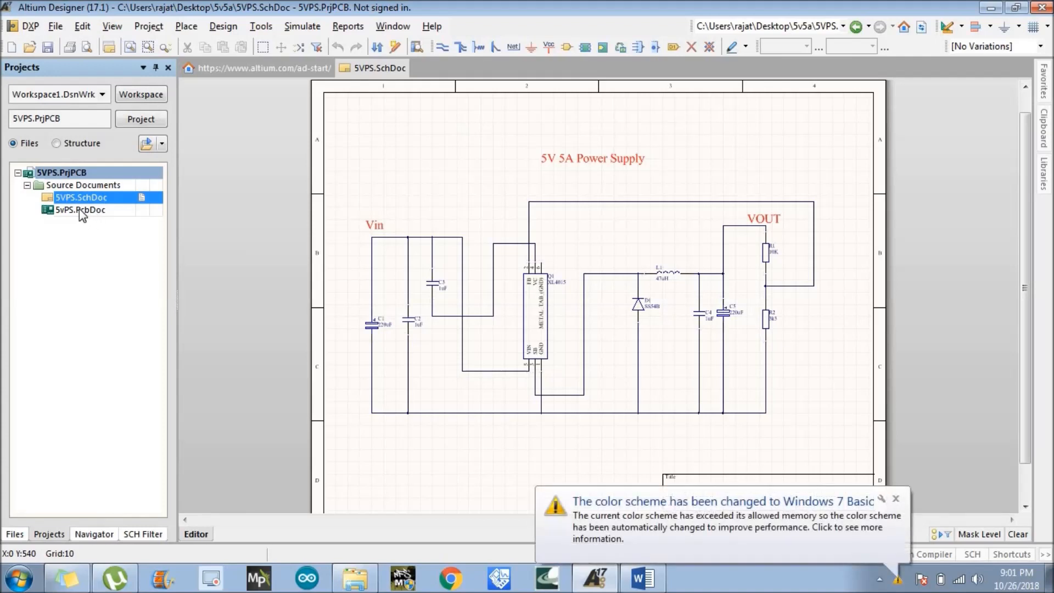
Open 5vPS.PcbDoc from the Projects panel, dismissing the colour scheme notification on the way
double_click(80, 208)
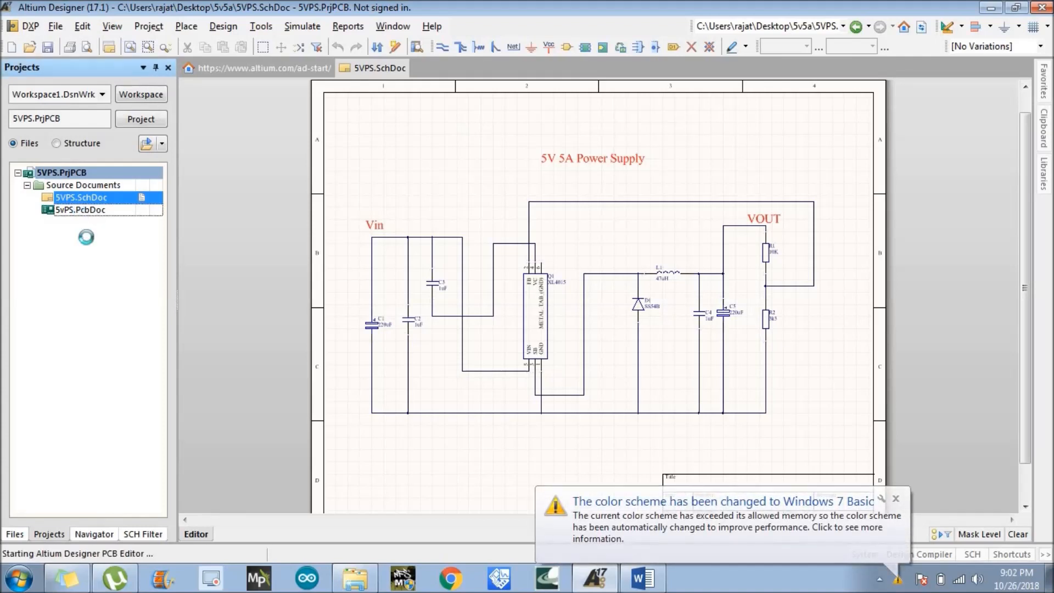
mouse_move(896, 500)
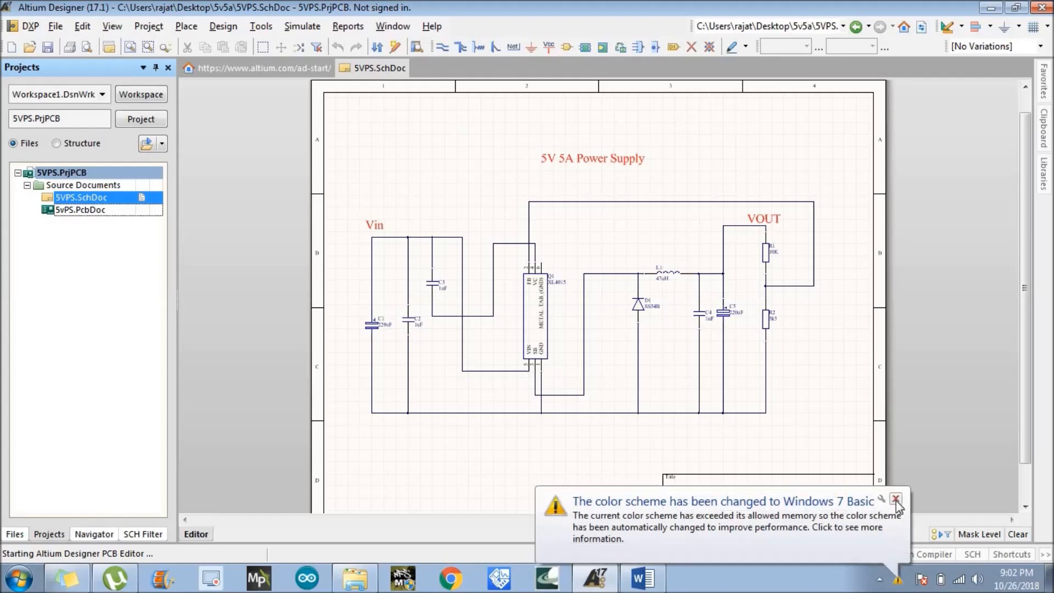
left_click(896, 499)
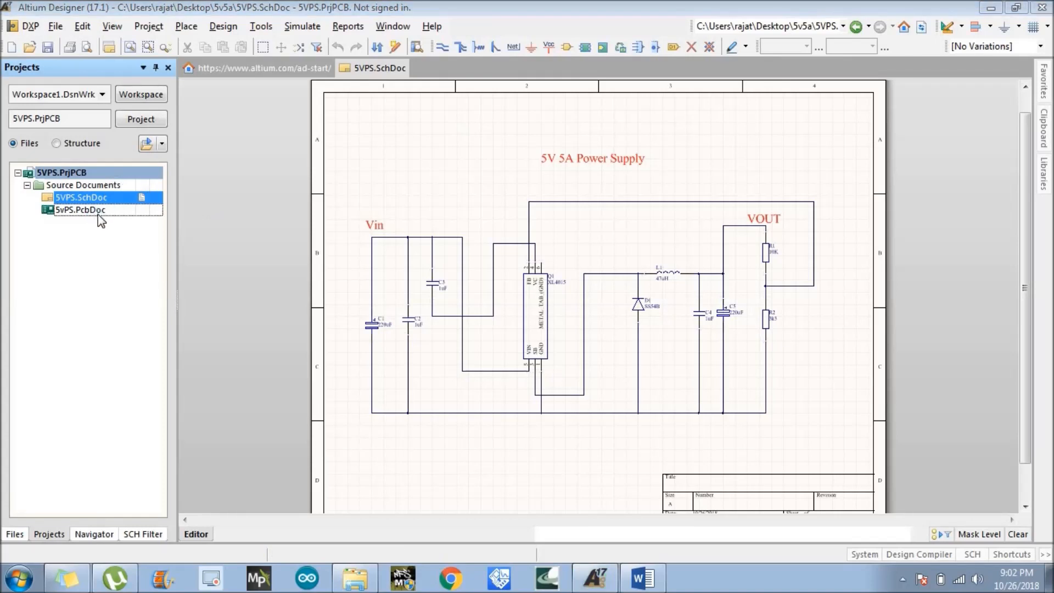
double_click(79, 209)
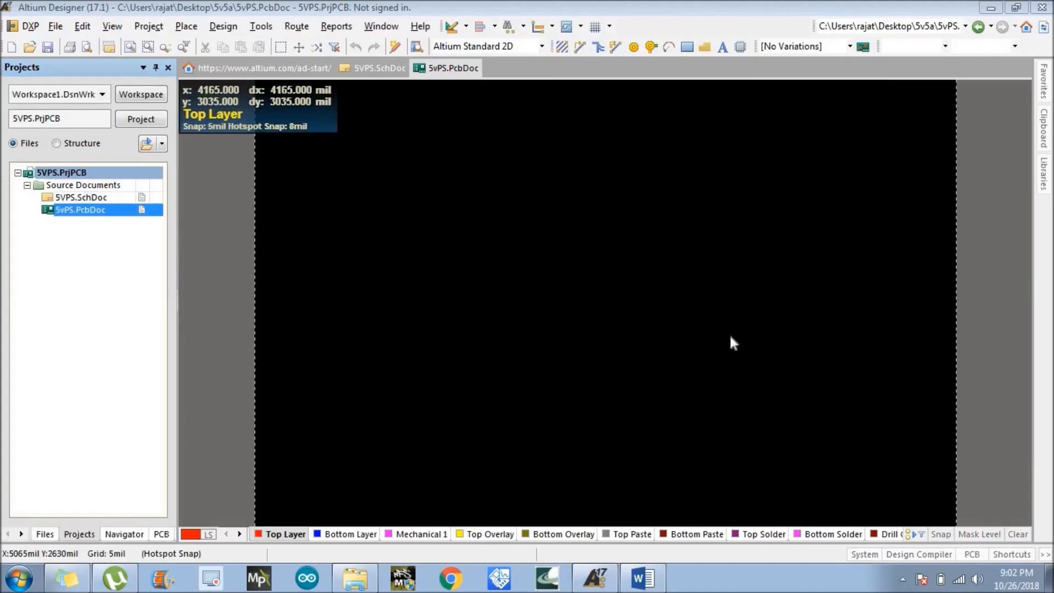
mouse_move(803, 346)
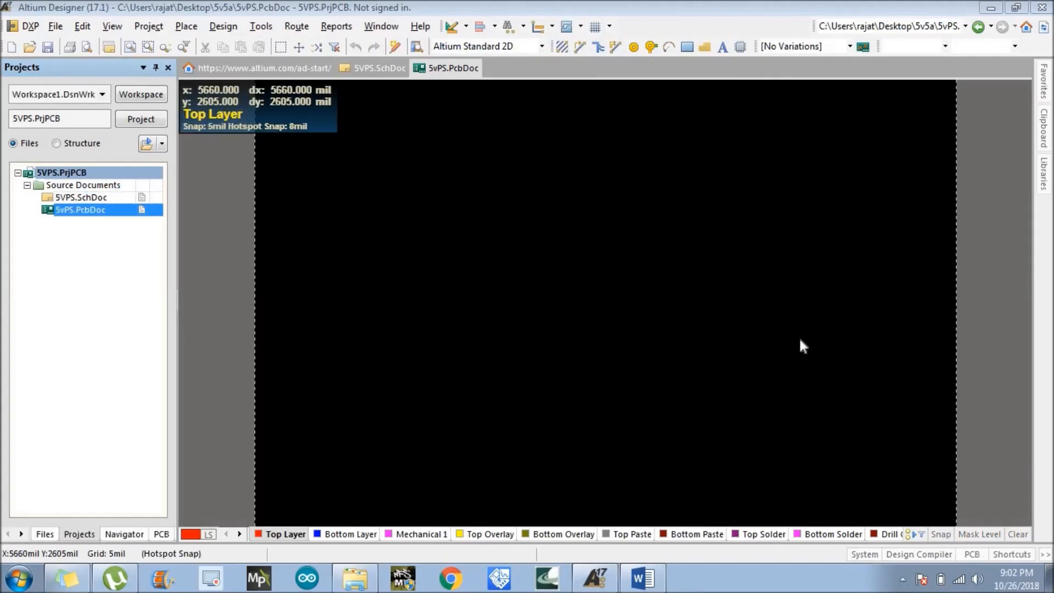
mouse_move(336, 350)
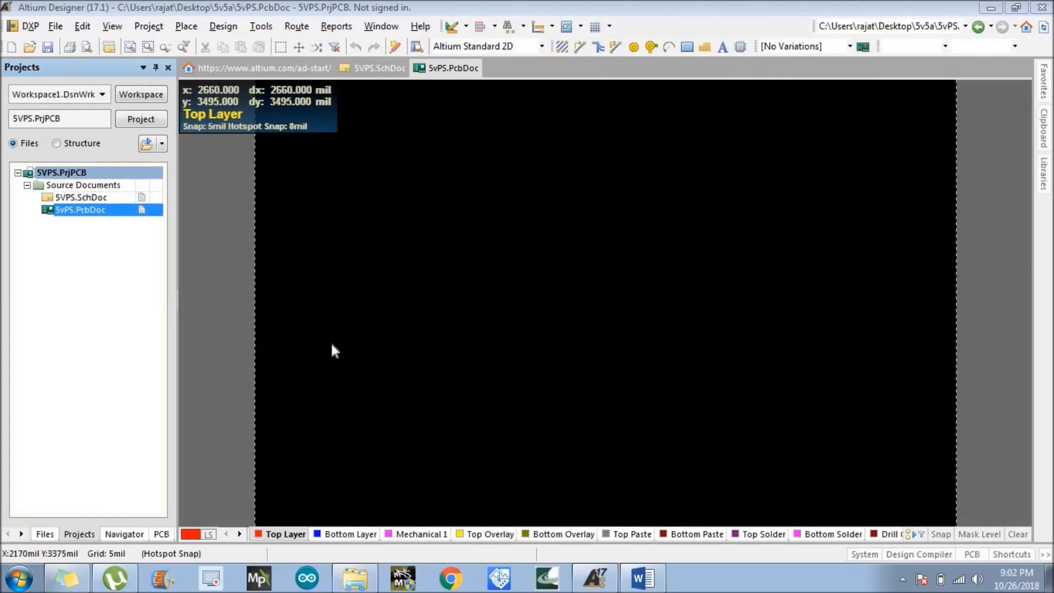
mouse_move(630, 233)
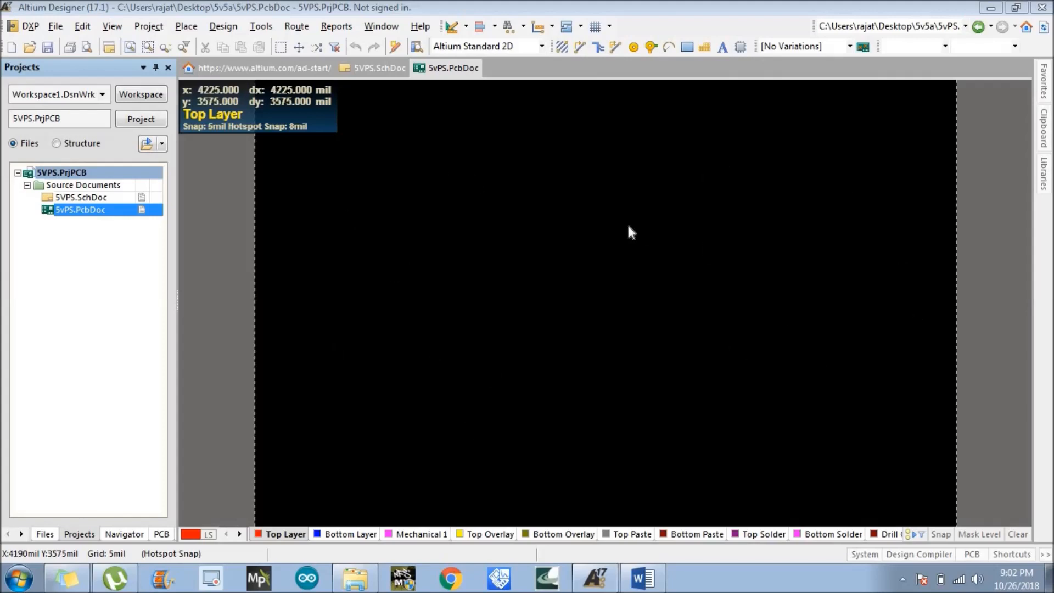
mouse_move(70, 208)
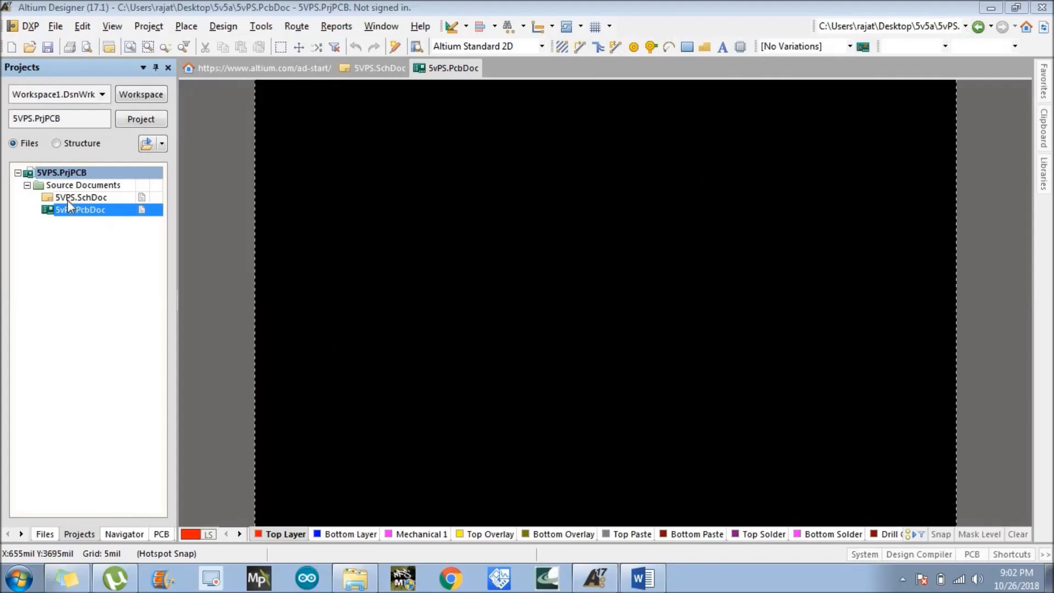
mouse_move(85, 205)
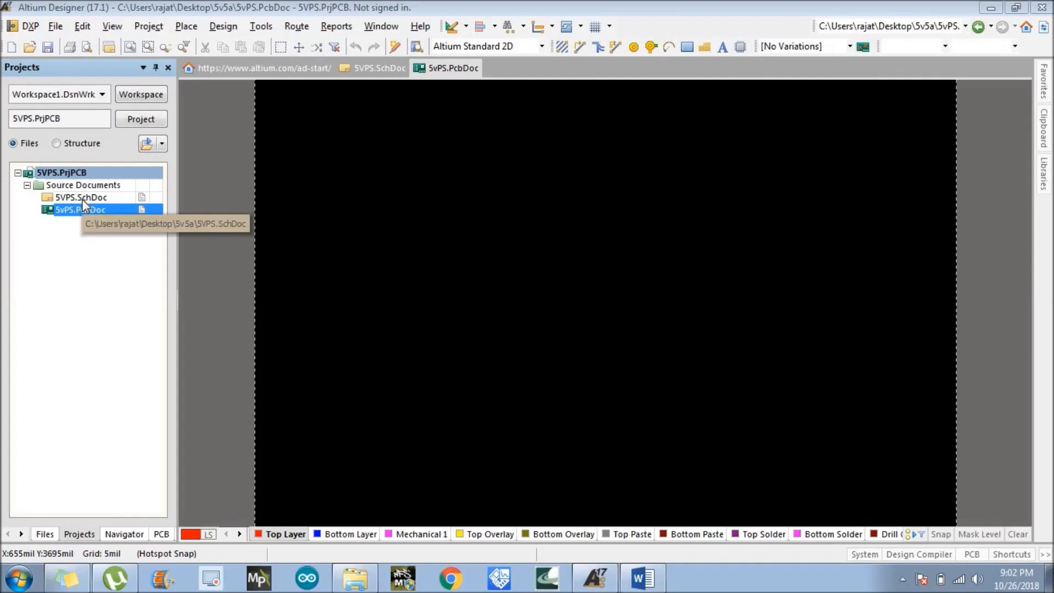
mouse_move(119, 216)
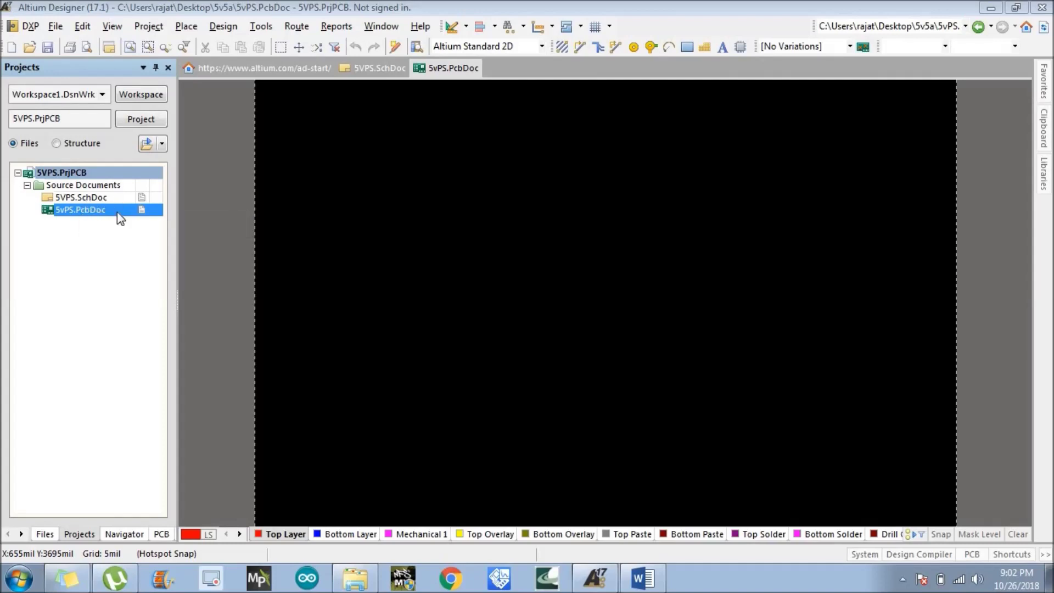
mouse_move(292, 245)
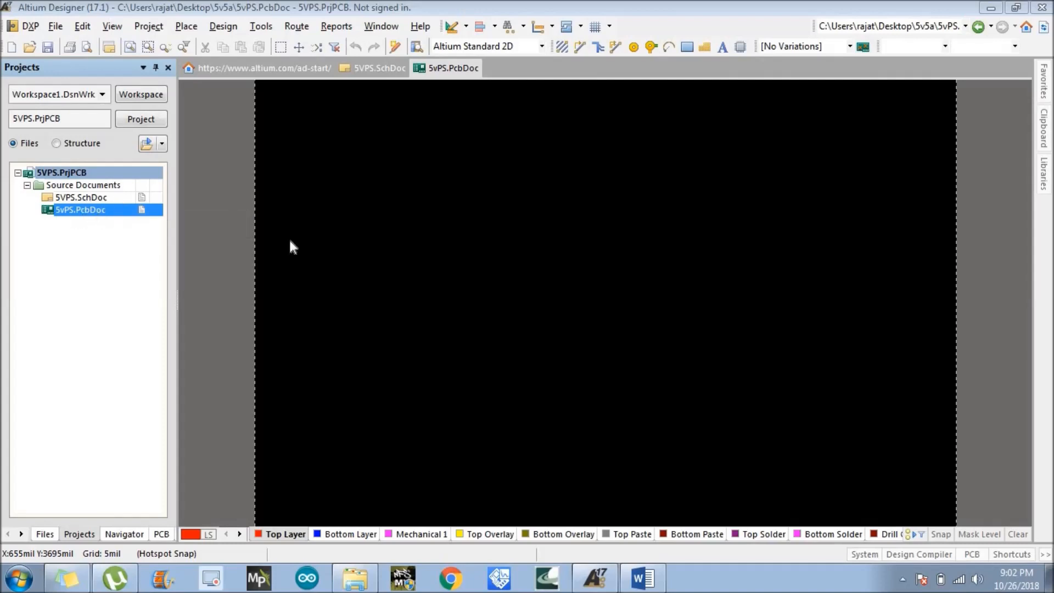
left_click(223, 25)
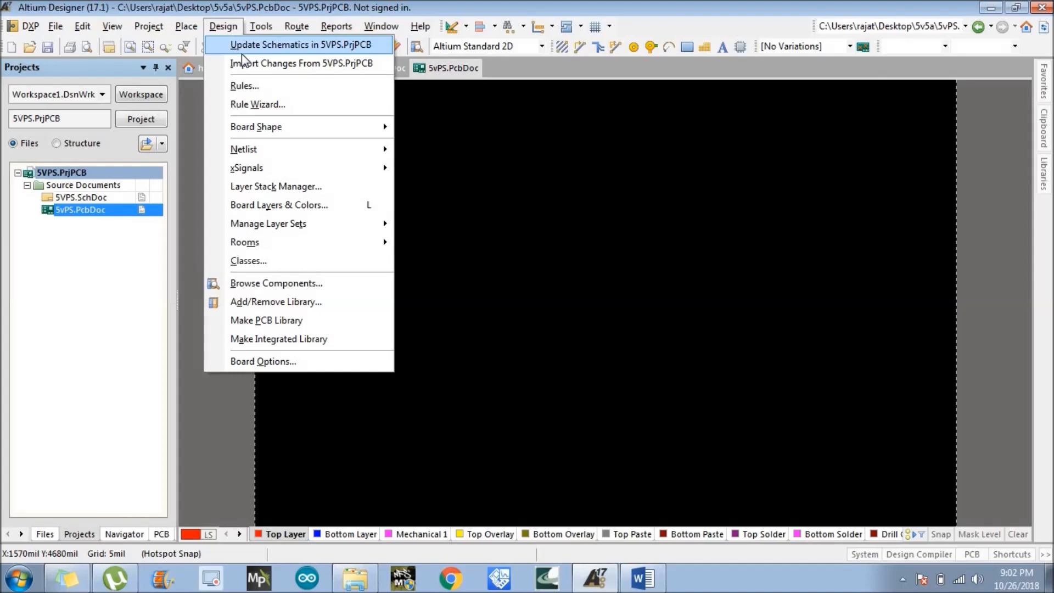
mouse_move(249, 64)
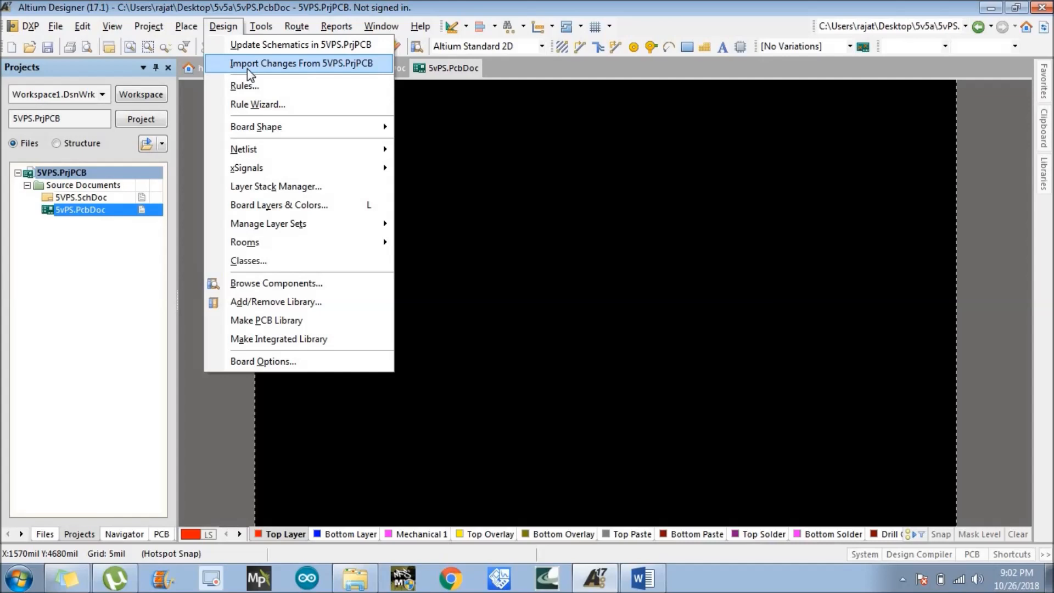
mouse_move(244, 72)
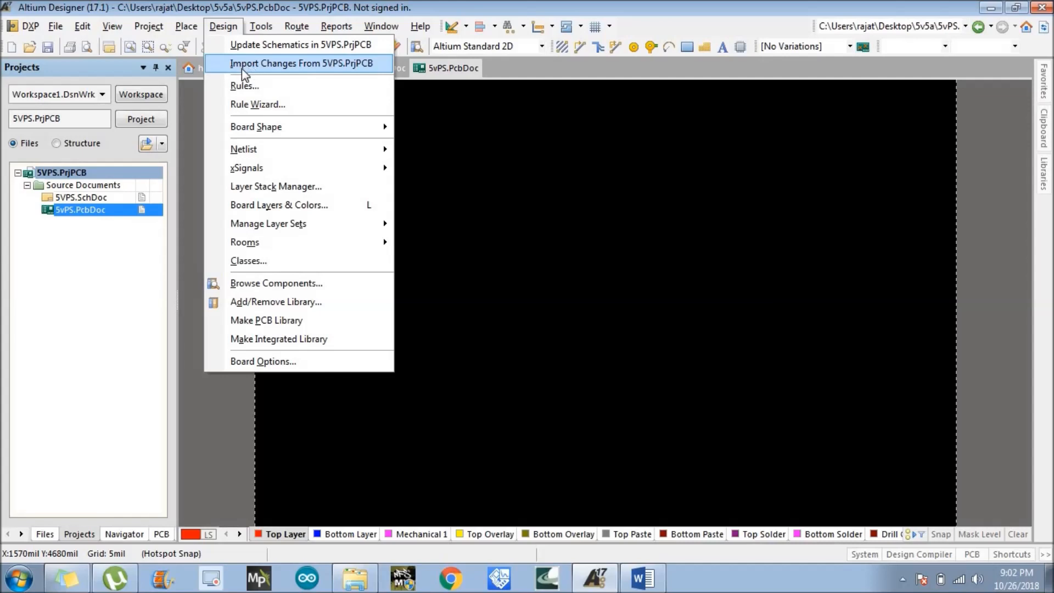
Import the schematic changes into the PCB and untick the Add Rooms entry in the change order
left_click(303, 63)
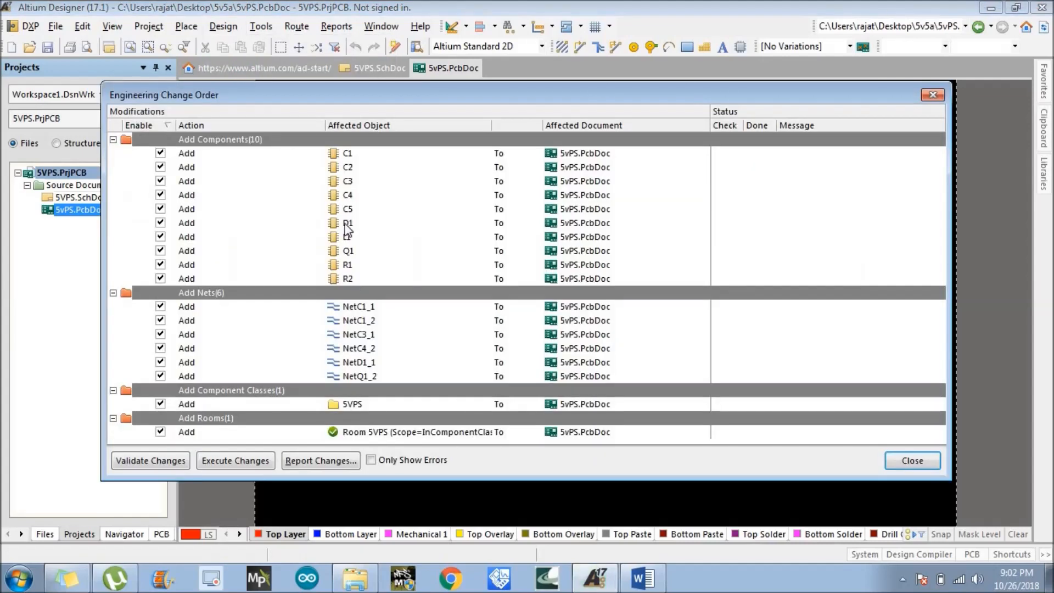
mouse_move(274, 321)
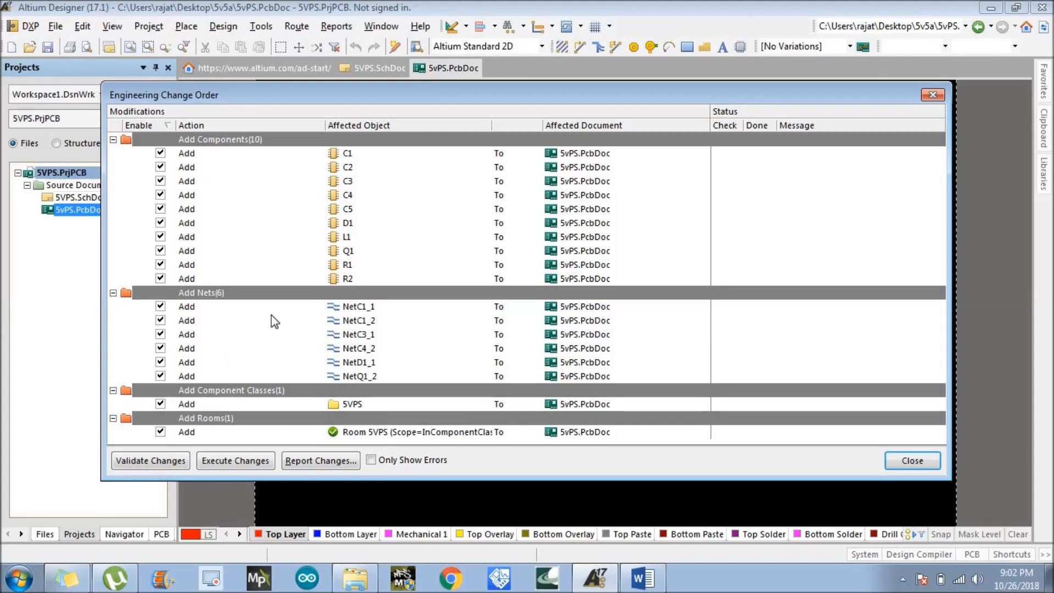
mouse_move(228, 412)
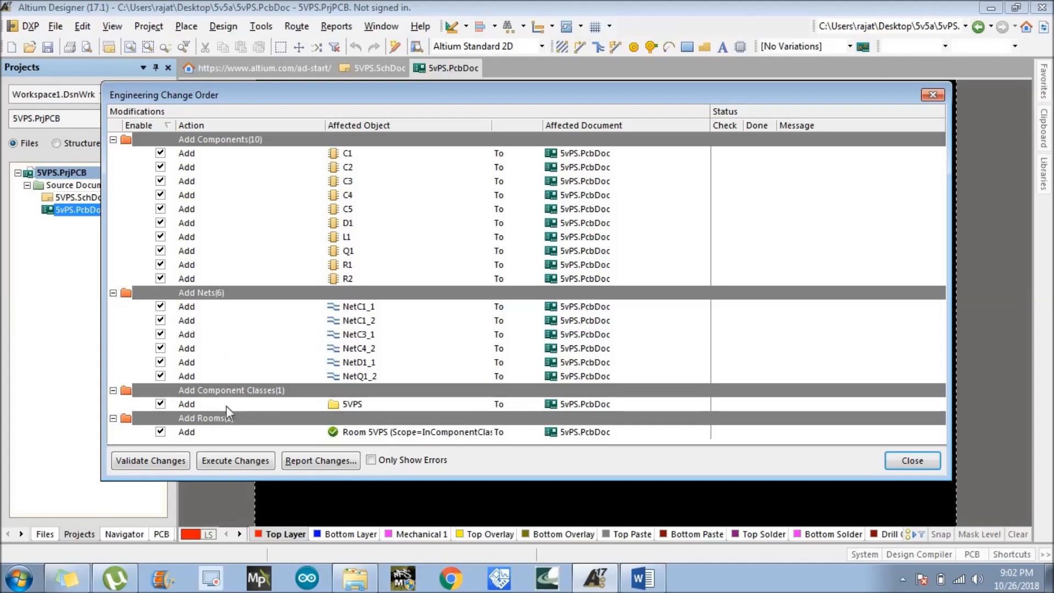
mouse_move(731, 296)
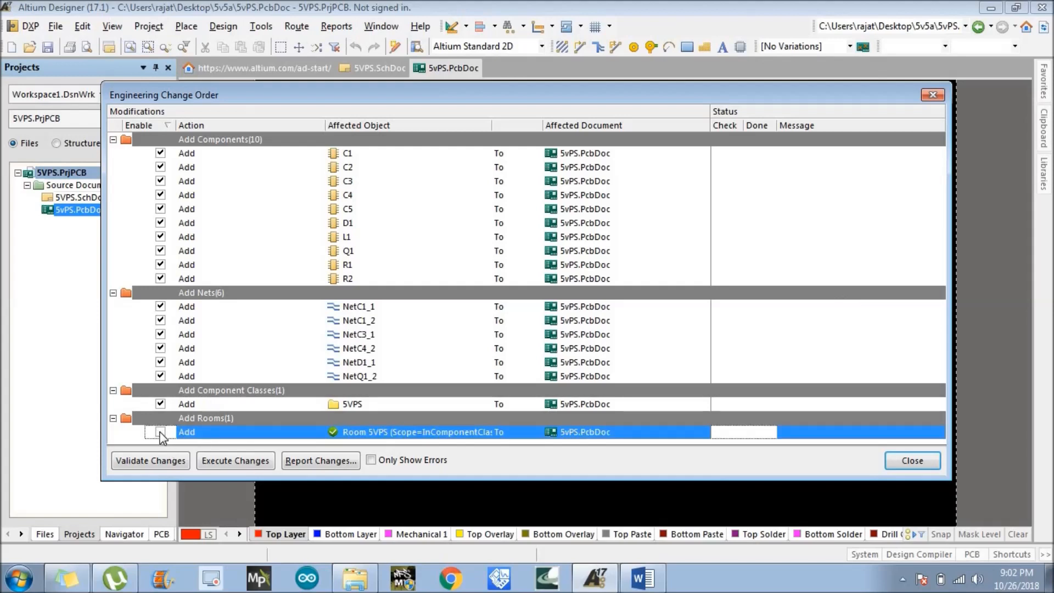
left_click(160, 432)
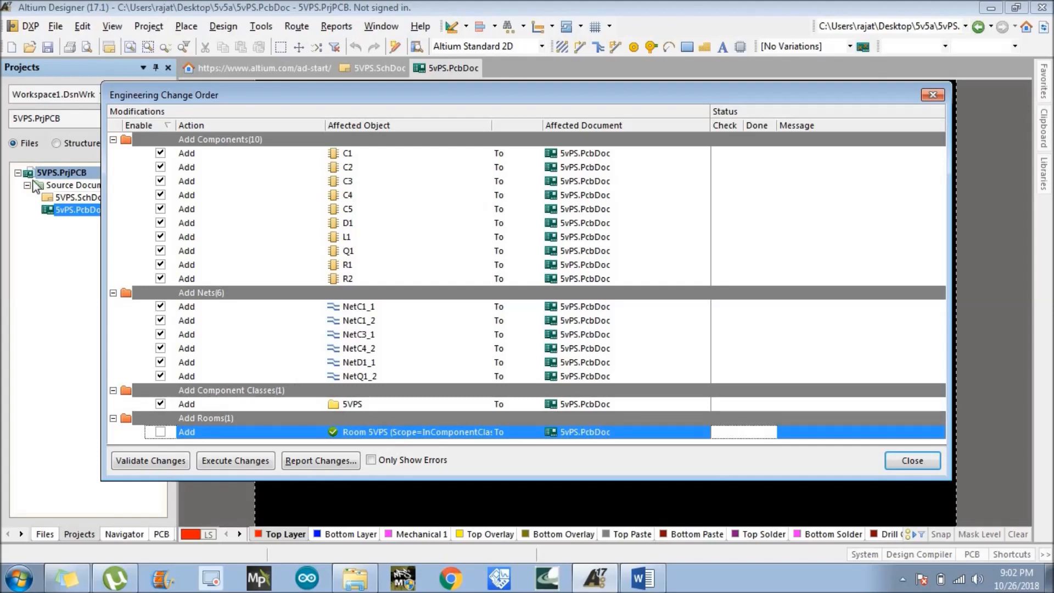
mouse_move(181, 443)
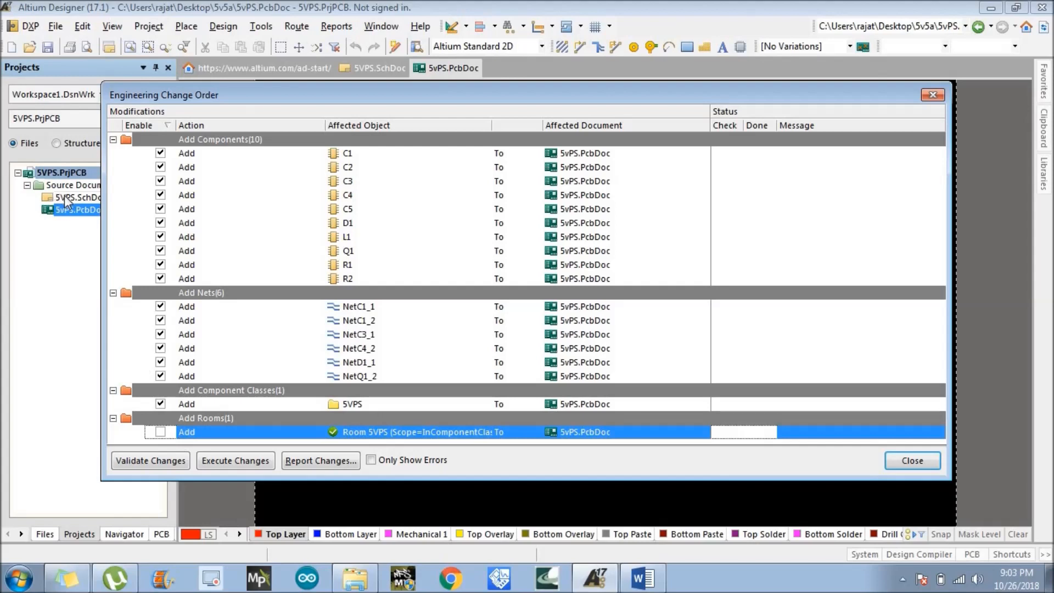
mouse_move(175, 454)
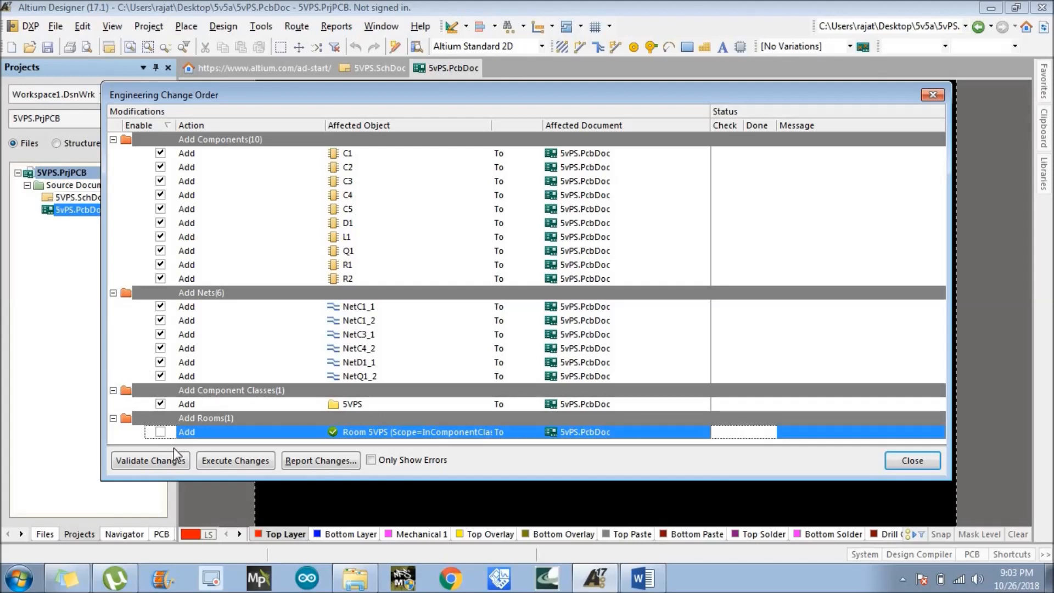
mouse_move(168, 445)
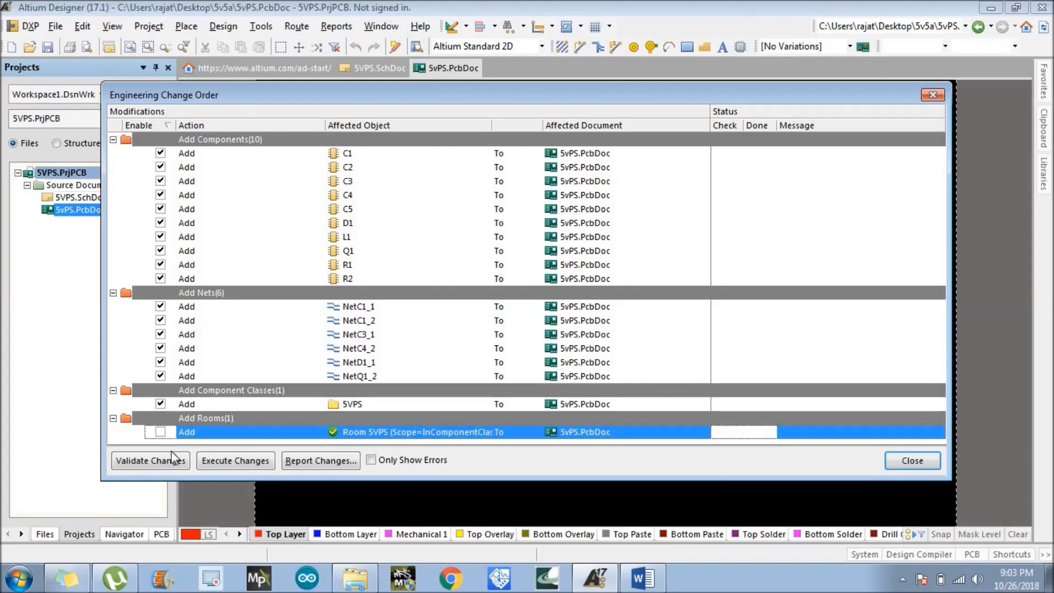
mouse_move(122, 460)
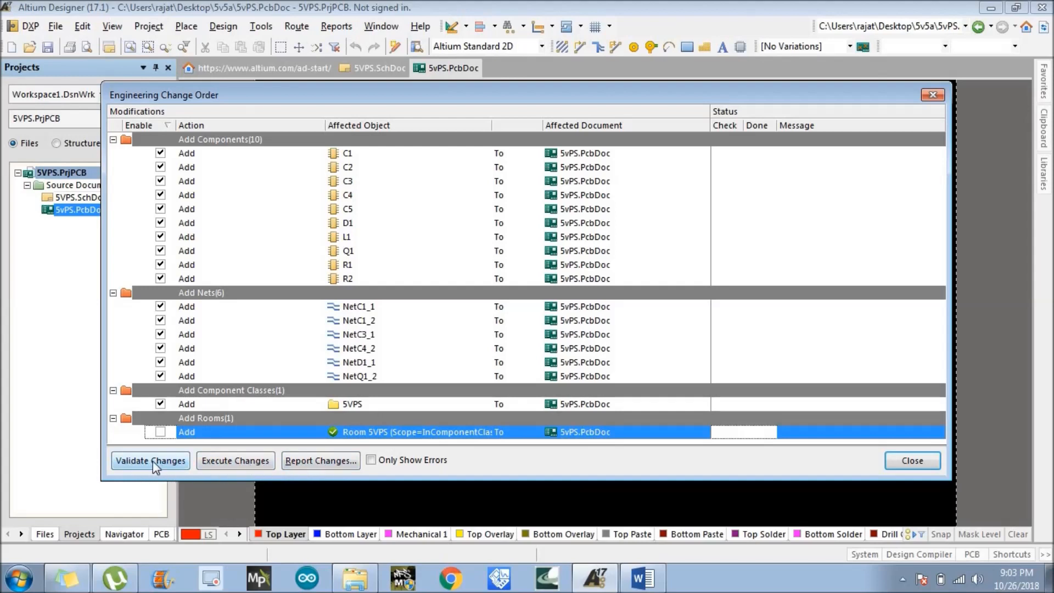
Validate and execute the enabled component, net and class changes to the PCB
left_click(151, 460)
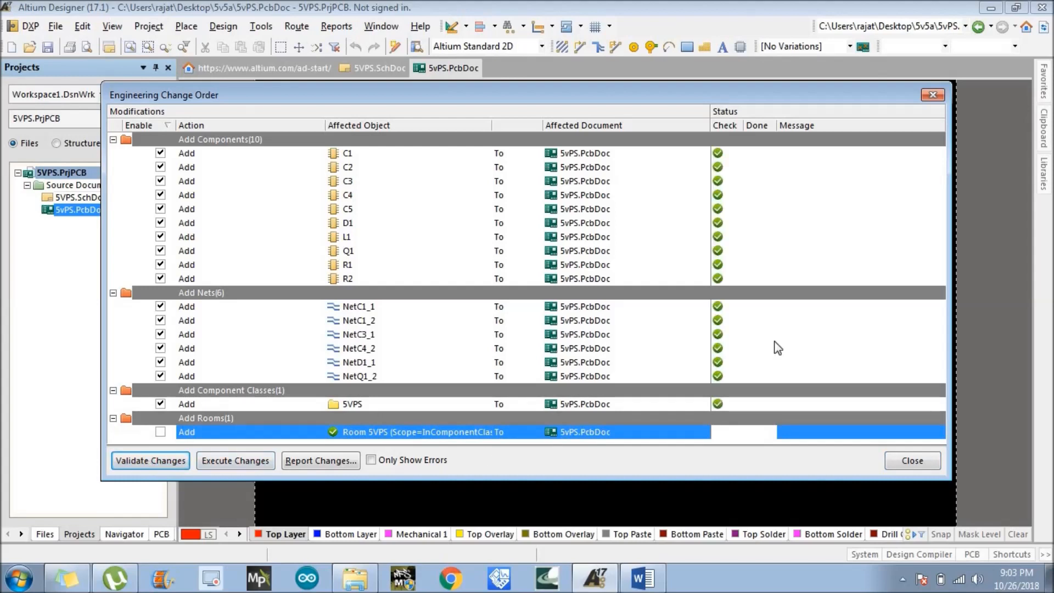
mouse_move(354, 250)
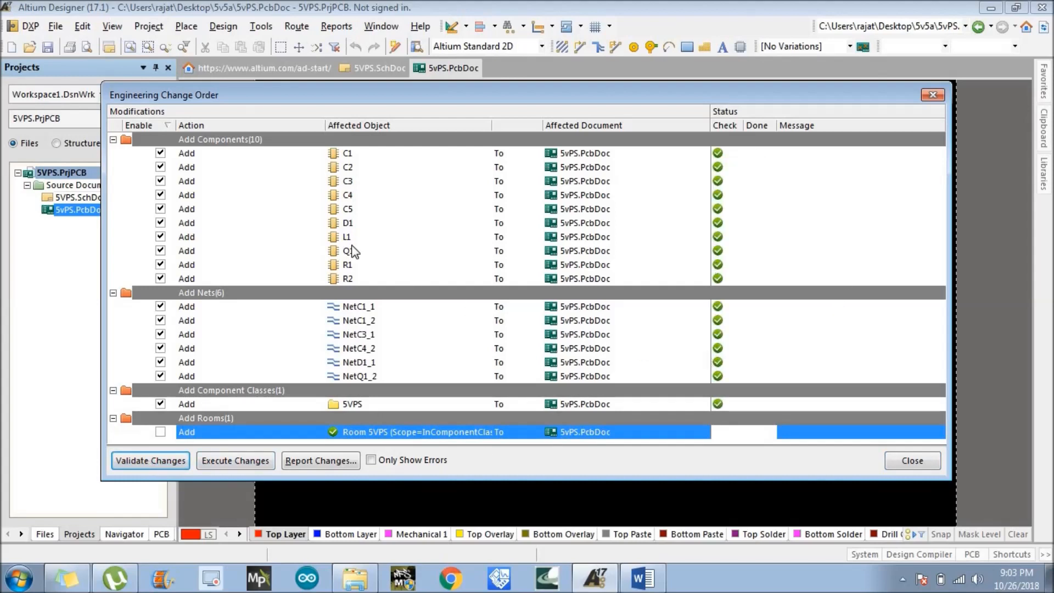
mouse_move(353, 155)
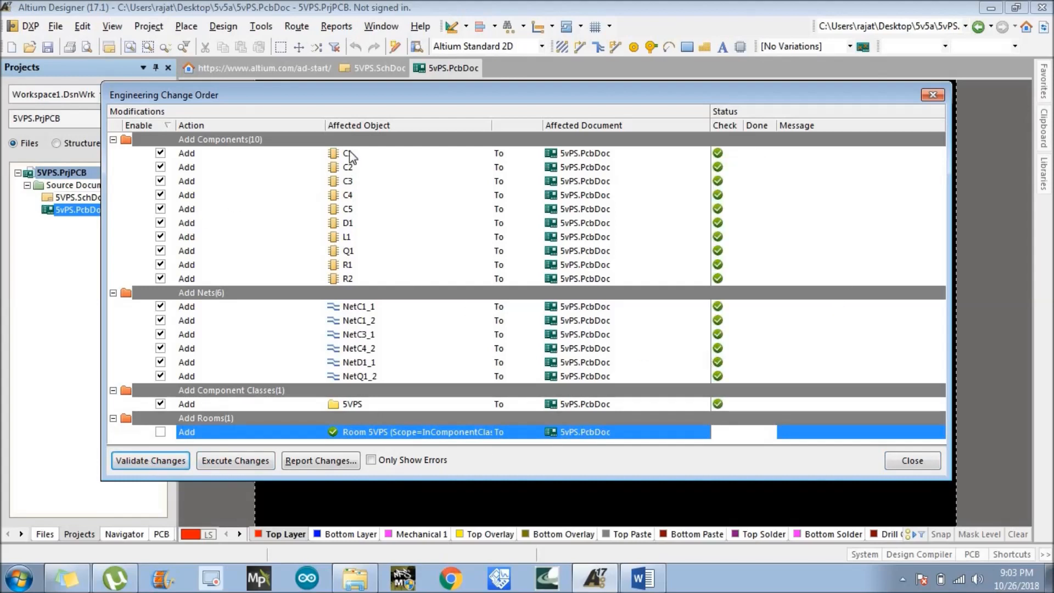
mouse_move(494, 237)
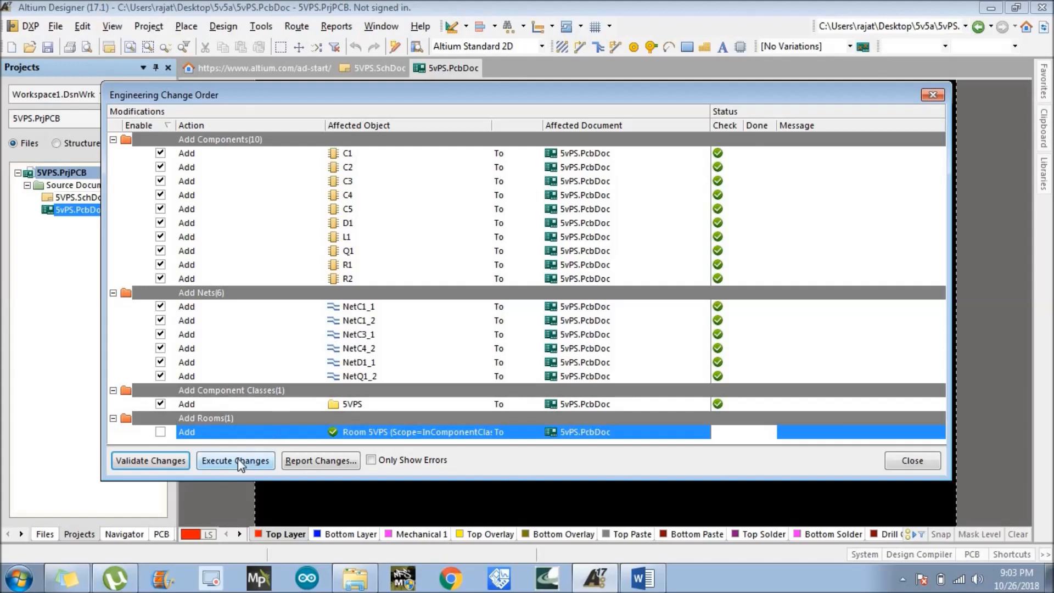
left_click(234, 460)
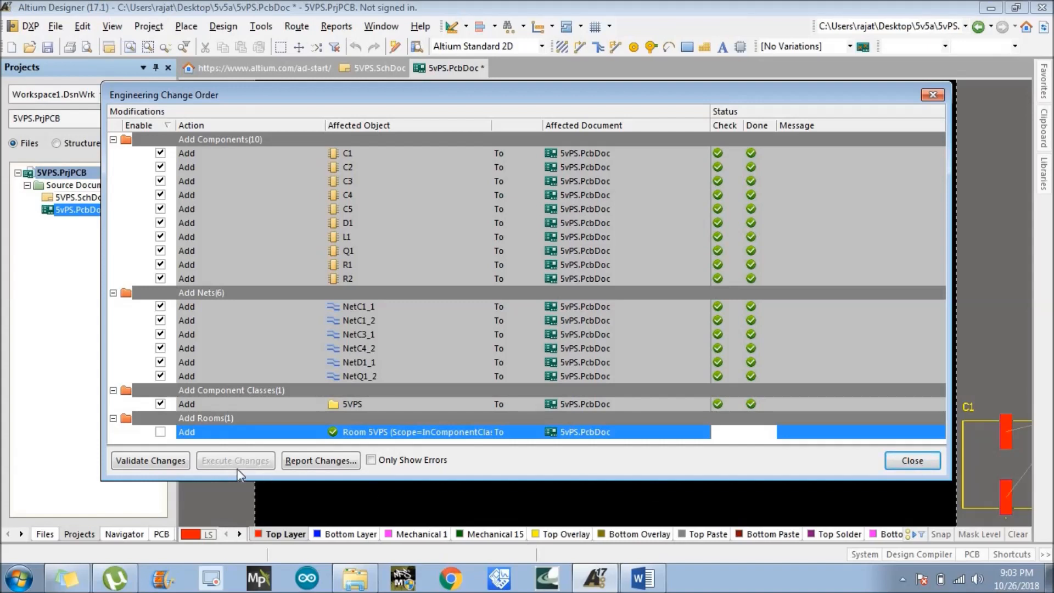
Close the Engineering Change Order and view the imported components beside the board
left_click(907, 460)
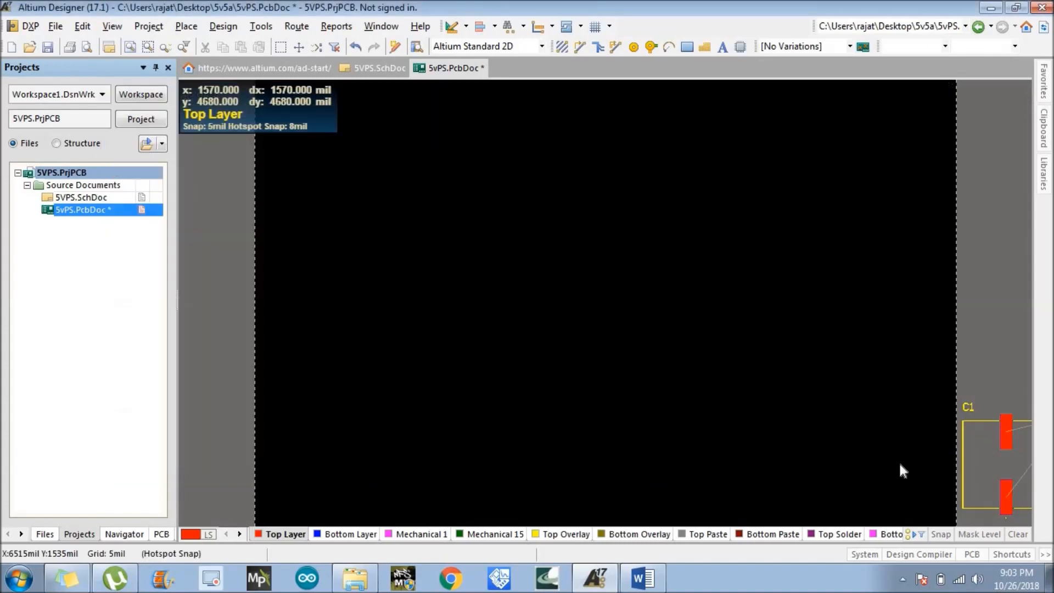
left_click(902, 470)
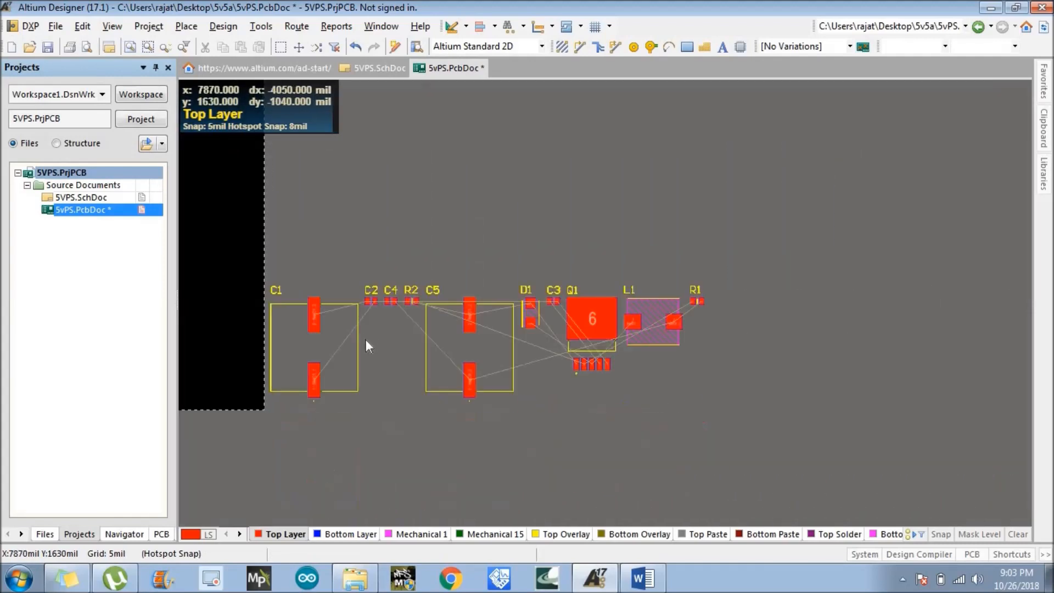
mouse_move(208, 479)
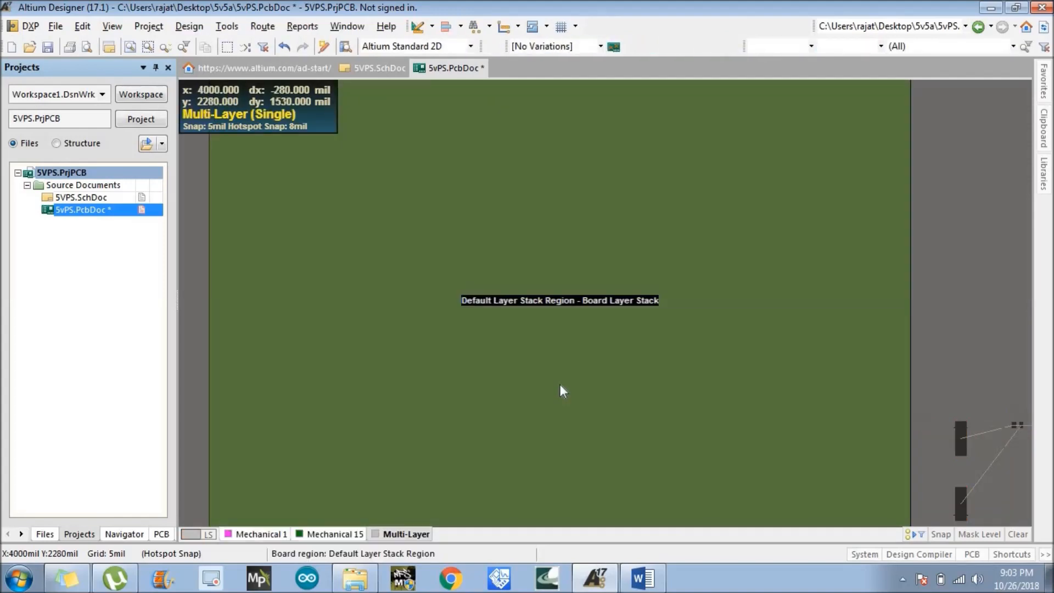
mouse_move(414, 288)
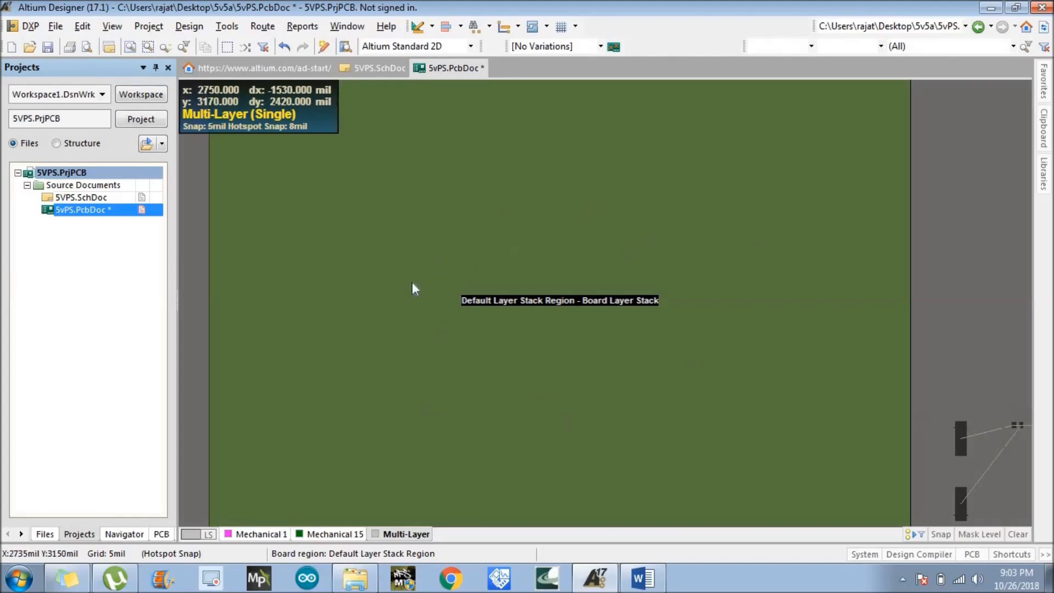
mouse_move(516, 317)
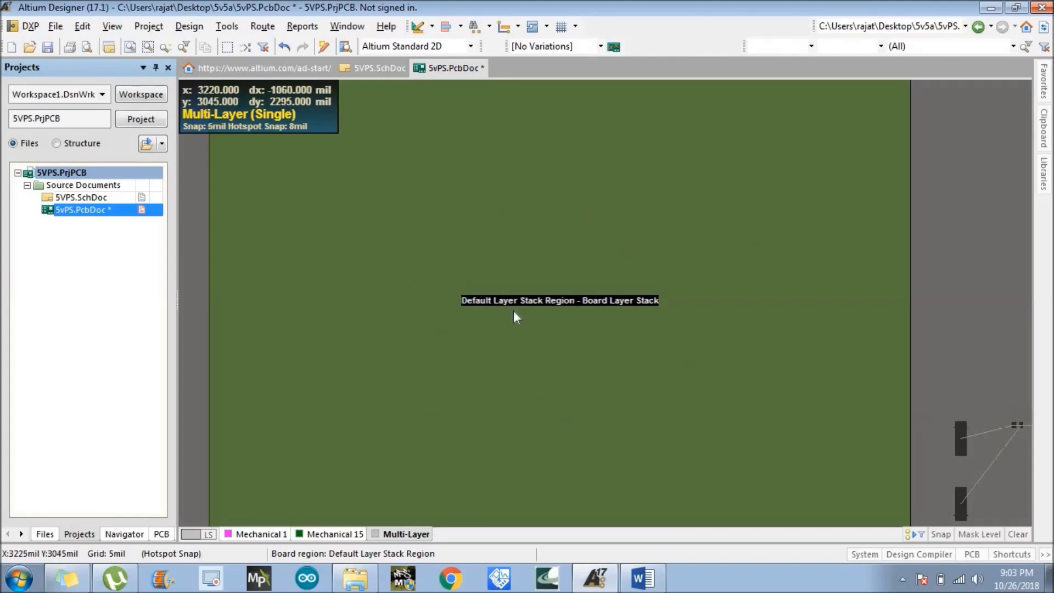
mouse_move(652, 300)
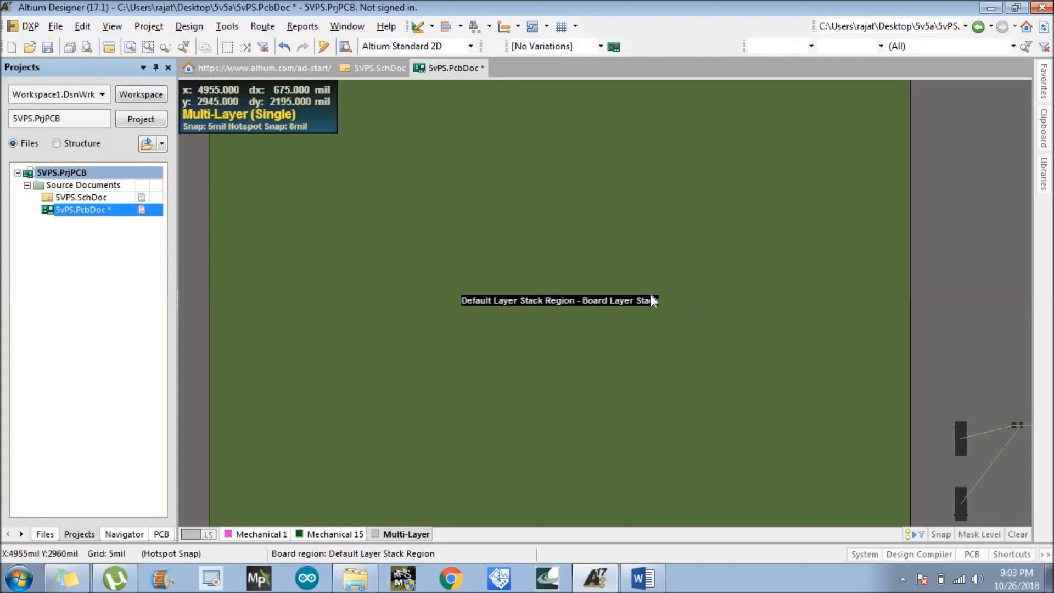
mouse_move(148, 27)
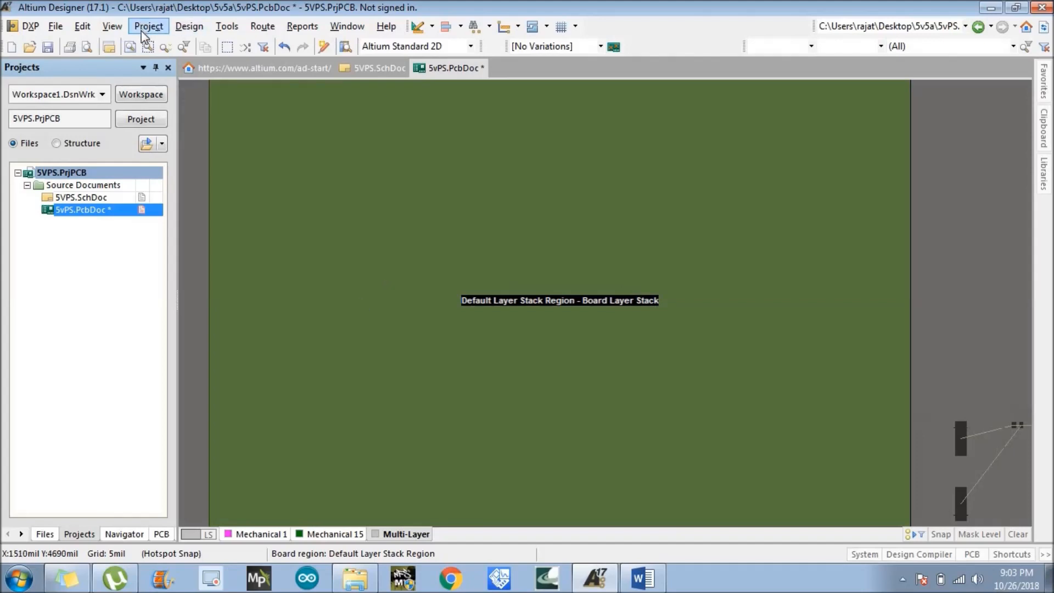
mouse_move(281, 219)
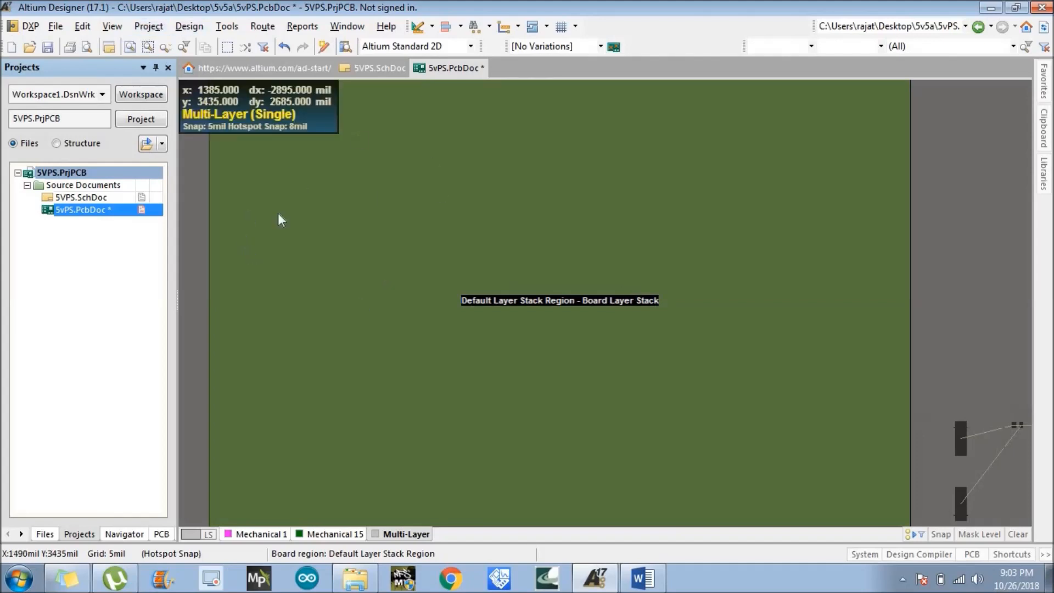
Shrink the board outline to a smaller rectangle with Design > Edit Board Shape
left_click(188, 25)
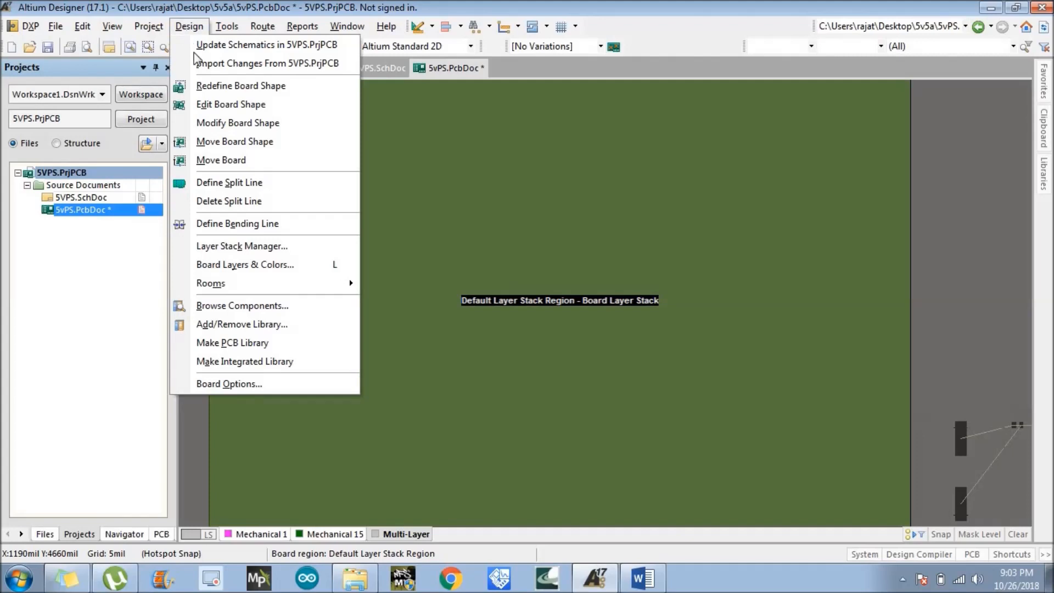
mouse_move(231, 105)
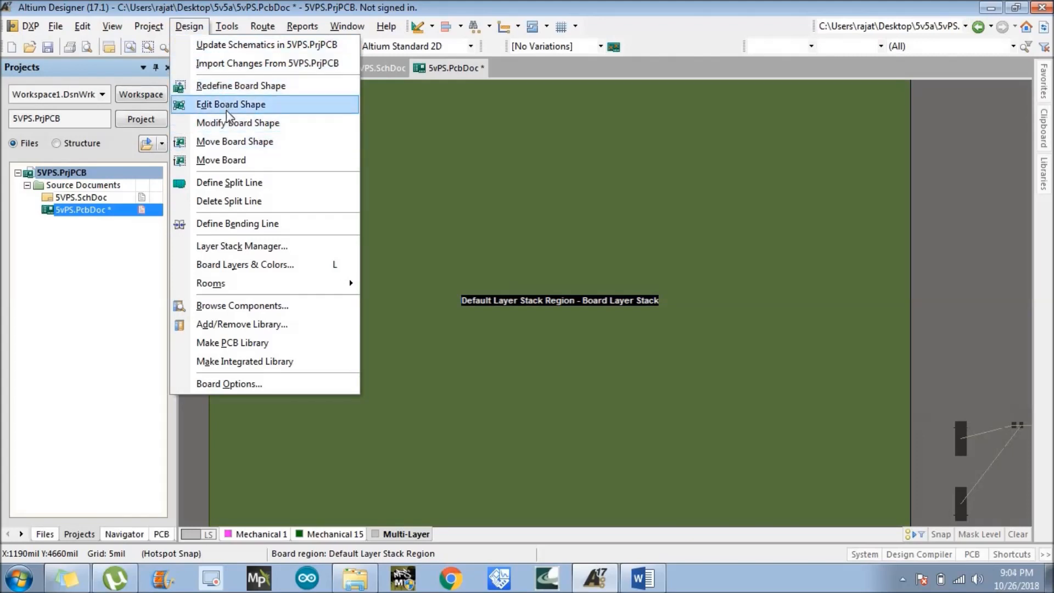
mouse_move(232, 142)
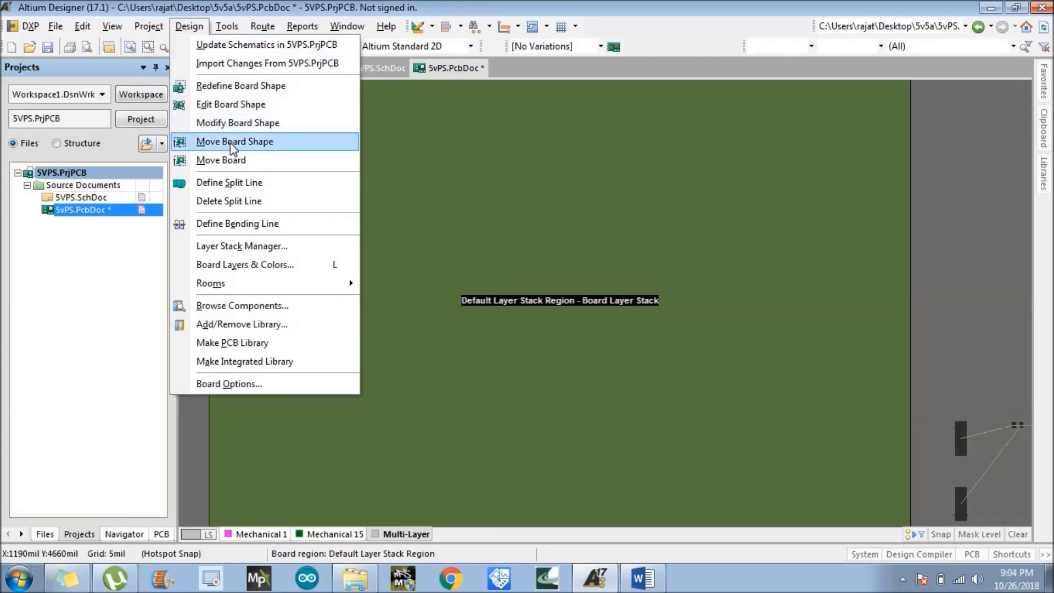
mouse_move(231, 104)
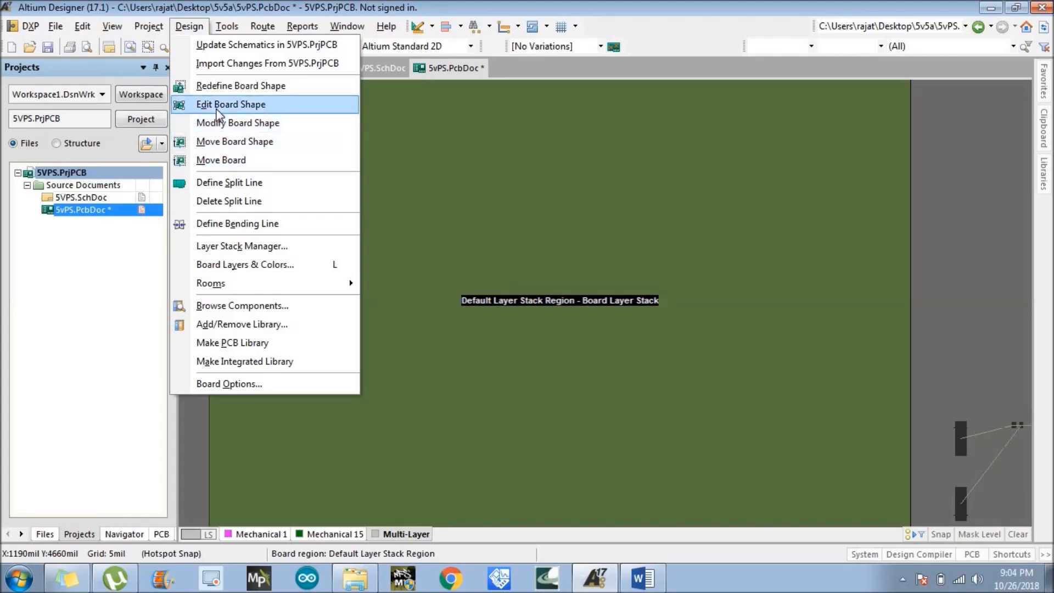
left_click(231, 104)
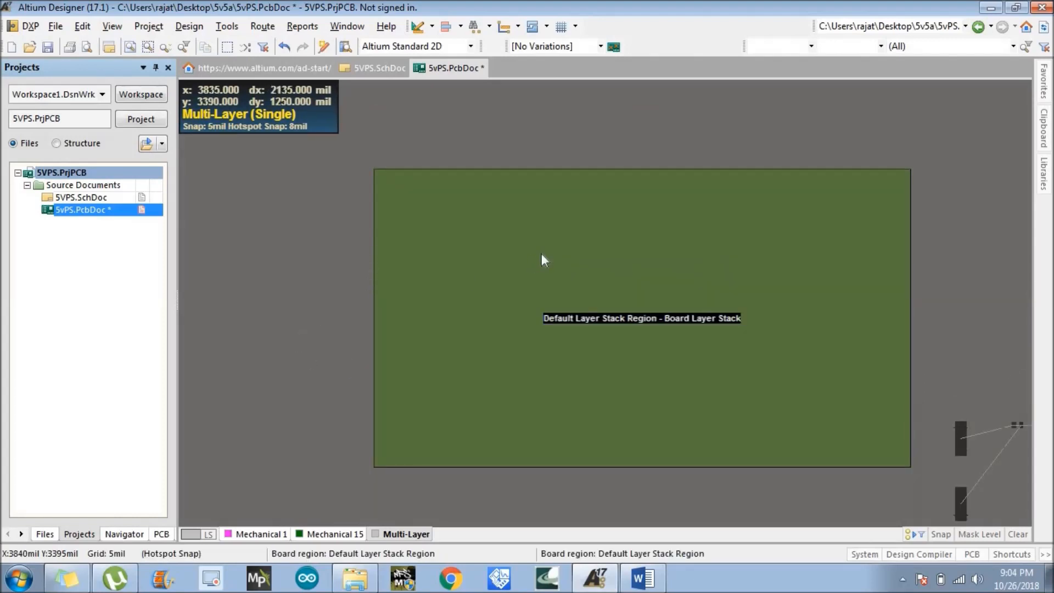
mouse_move(504, 26)
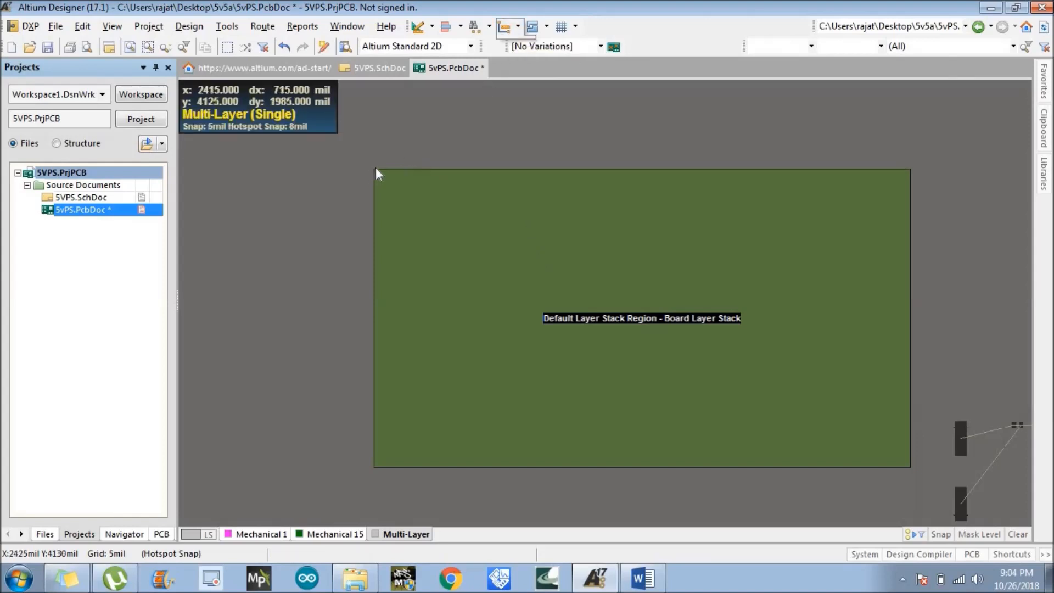
mouse_move(719, 178)
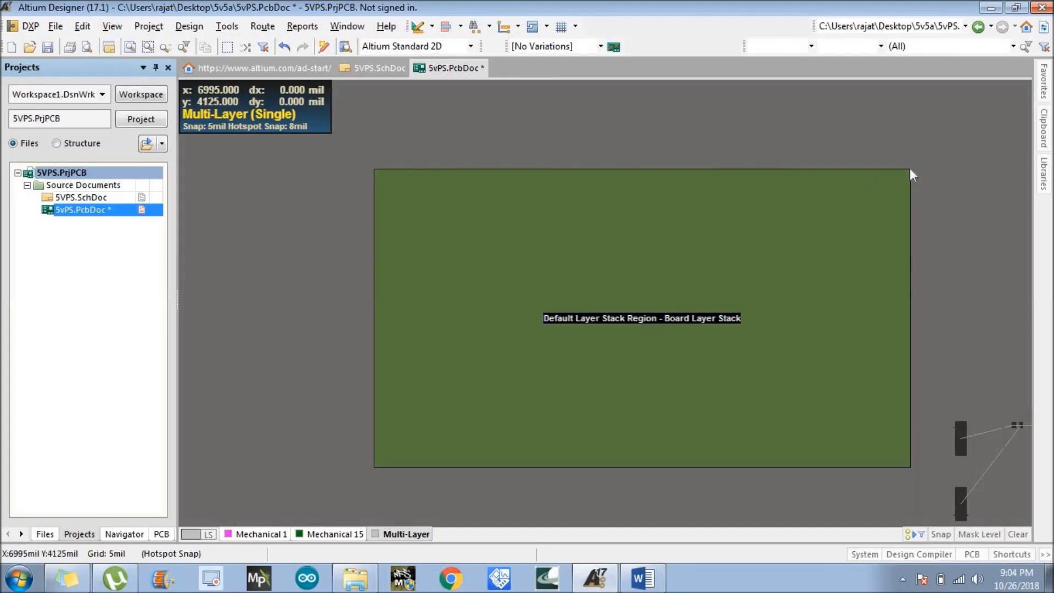
left_click(910, 174)
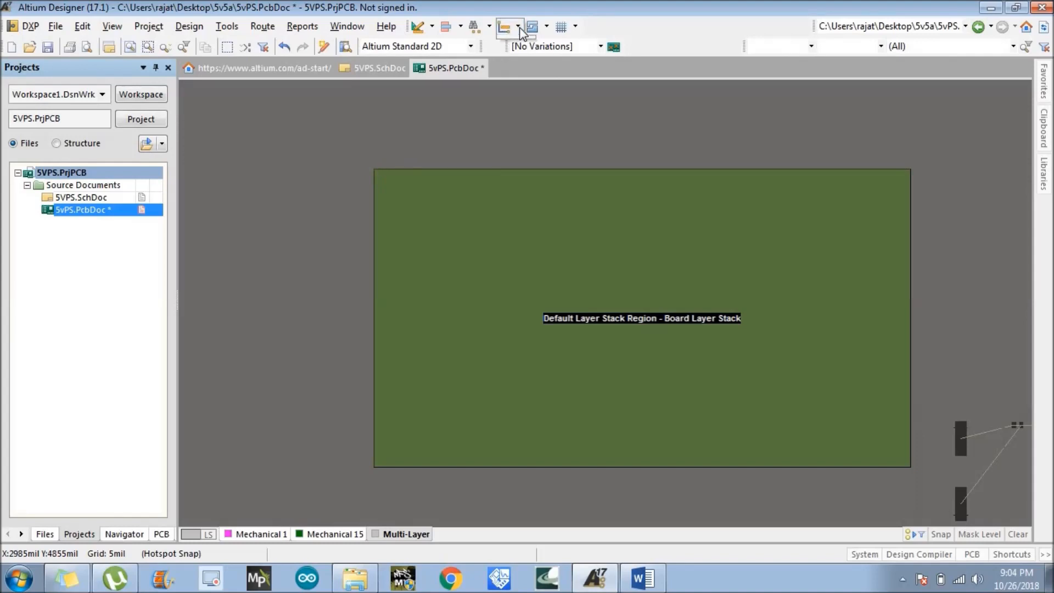
mouse_move(497, 163)
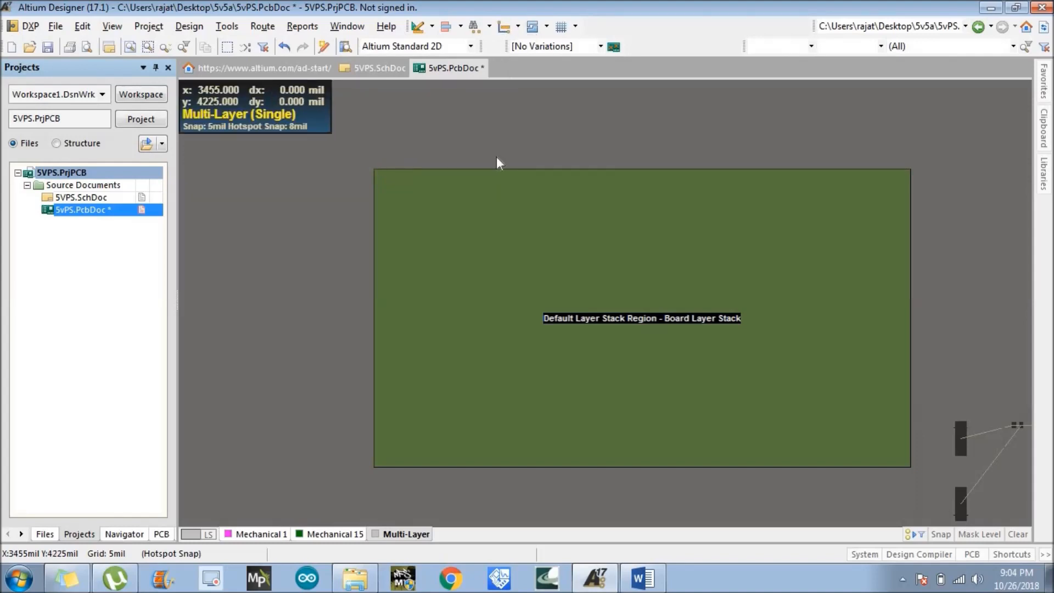
mouse_move(529, 279)
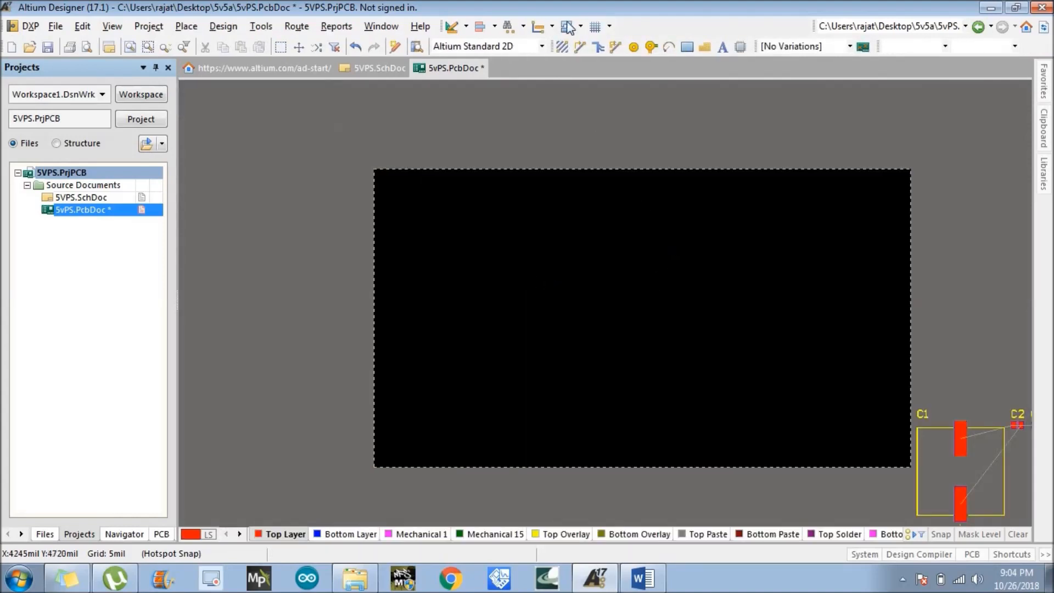
Measure the board's top edge from corner to corner with Reports > Measure Distance, reading 4565 mil
left_click(552, 27)
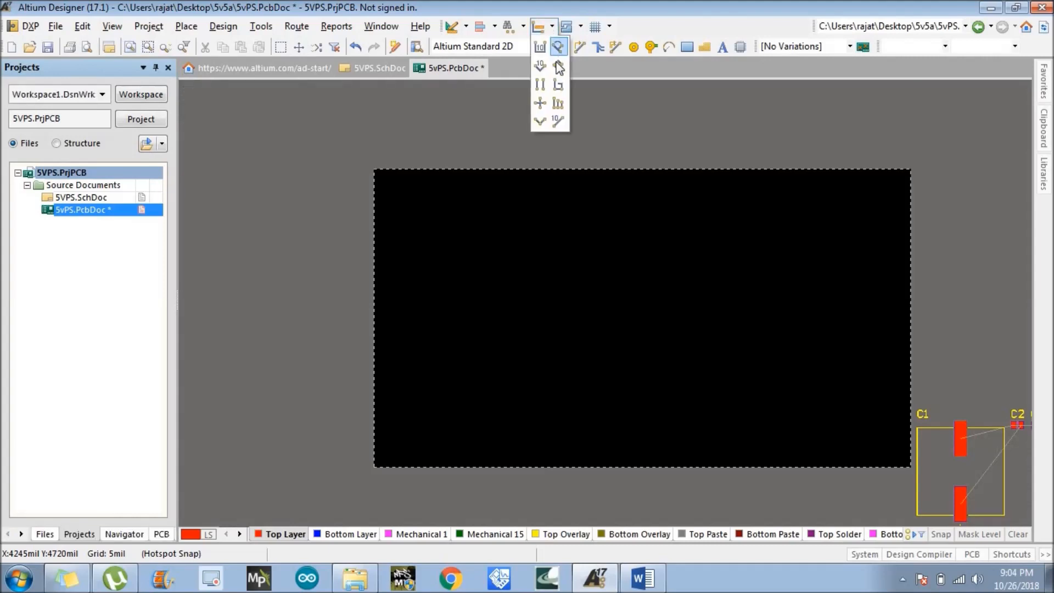
mouse_move(540, 48)
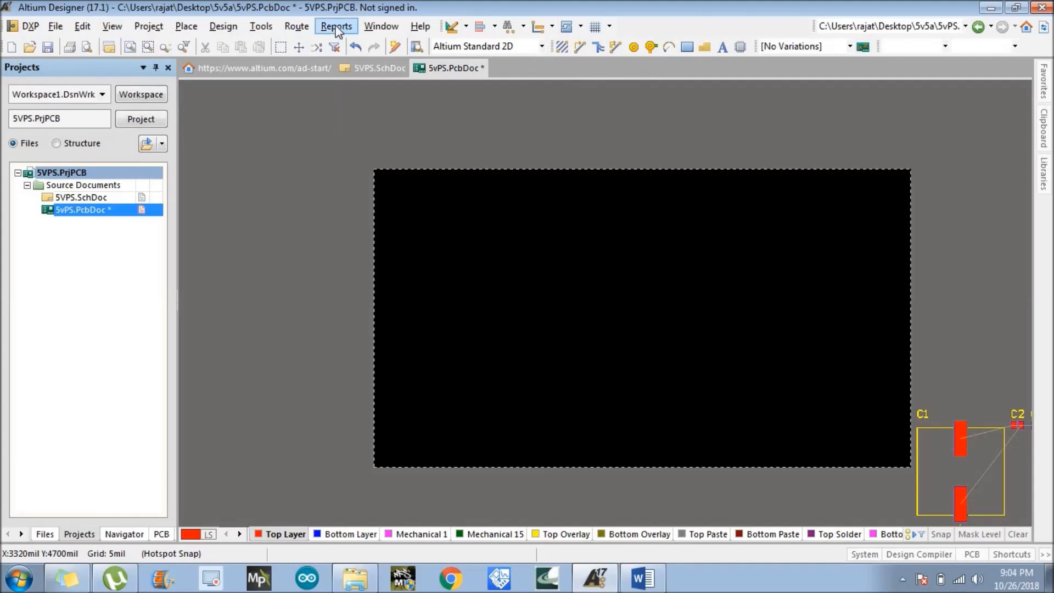
left_click(336, 27)
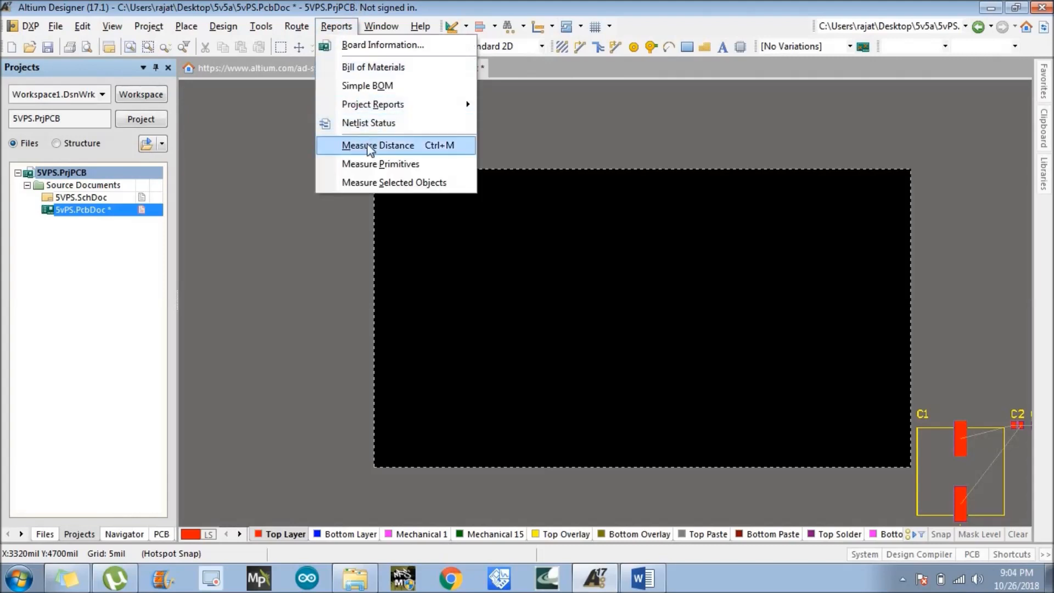
left_click(378, 145)
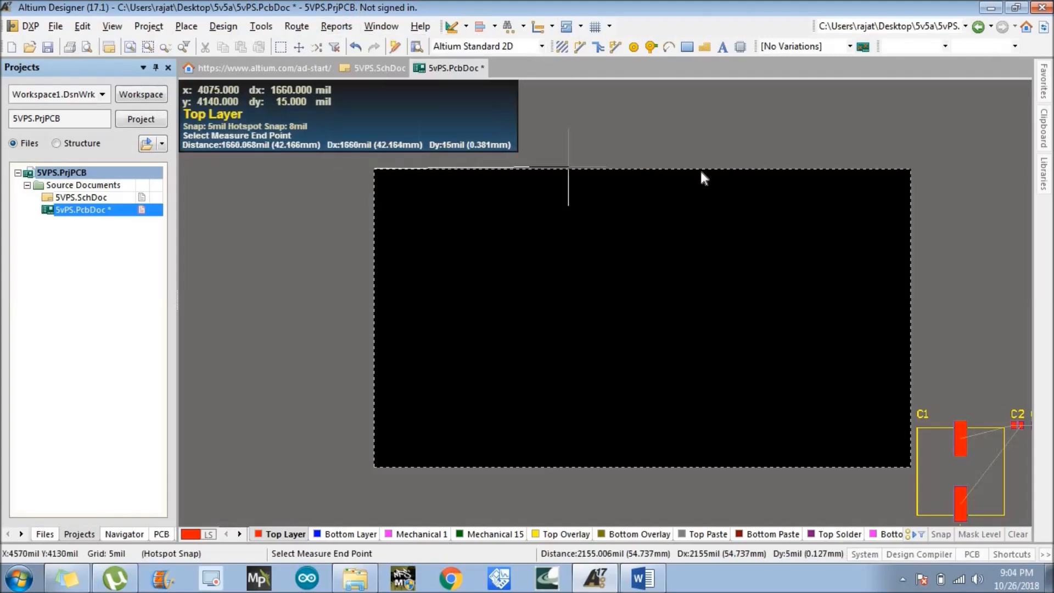
mouse_move(914, 176)
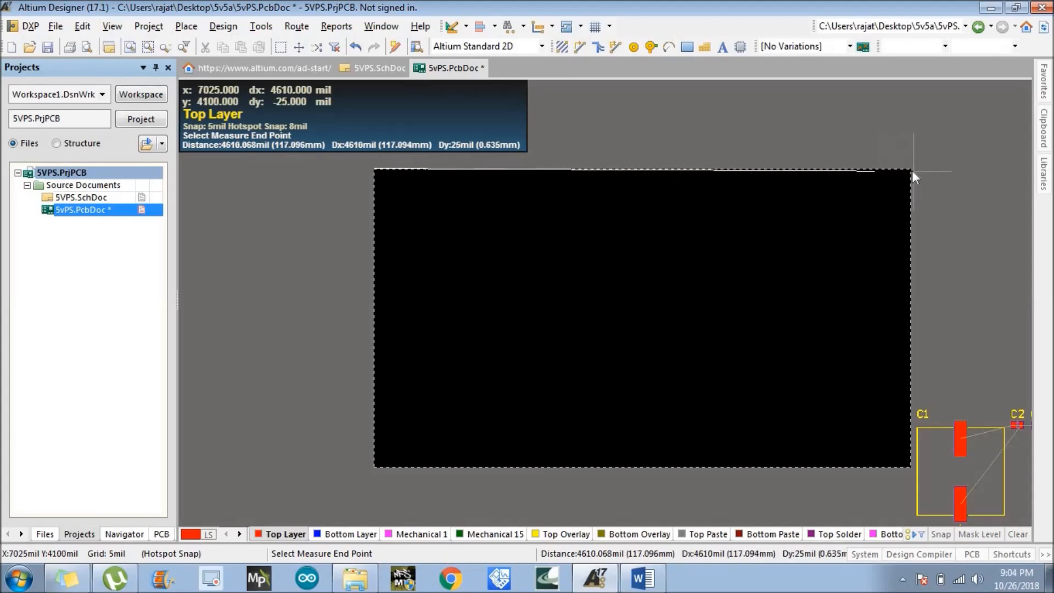
mouse_move(911, 175)
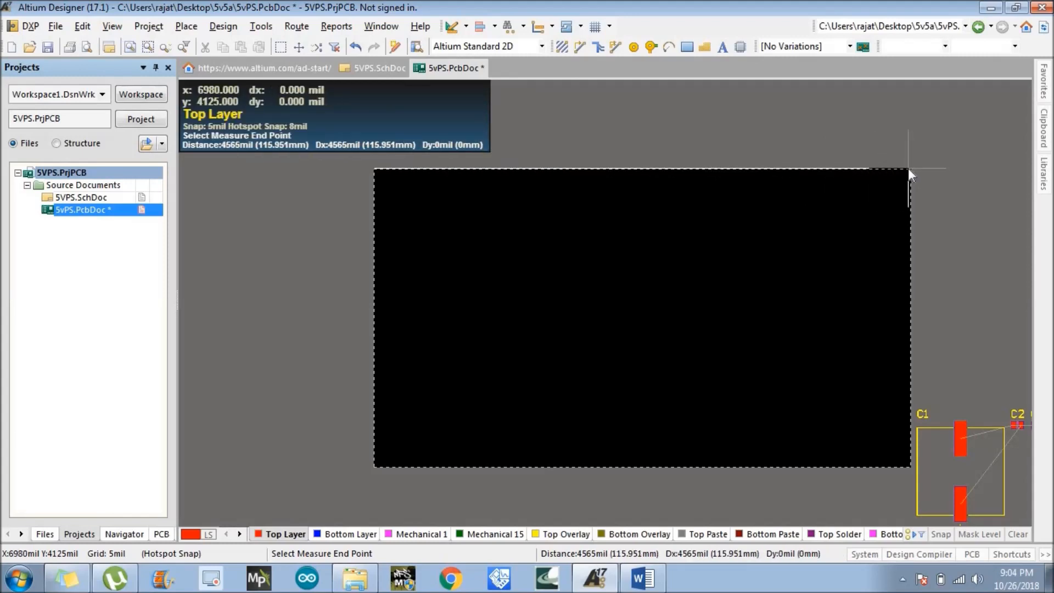
left_click(909, 173)
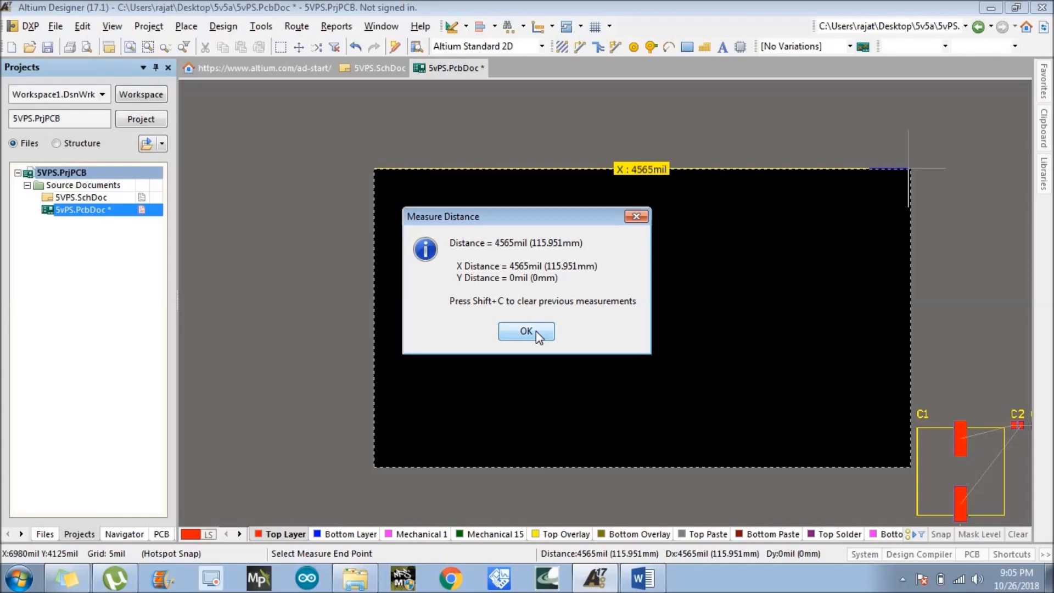
Measure the board's left edge height as 2550 mil, leaving both measurement labels on the board
left_click(525, 331)
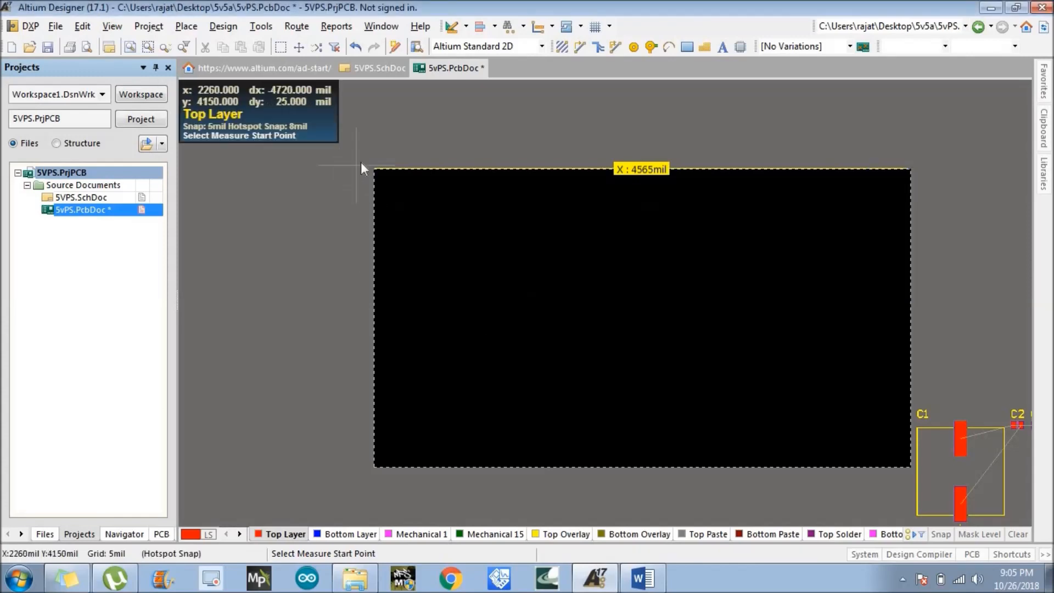
mouse_move(373, 173)
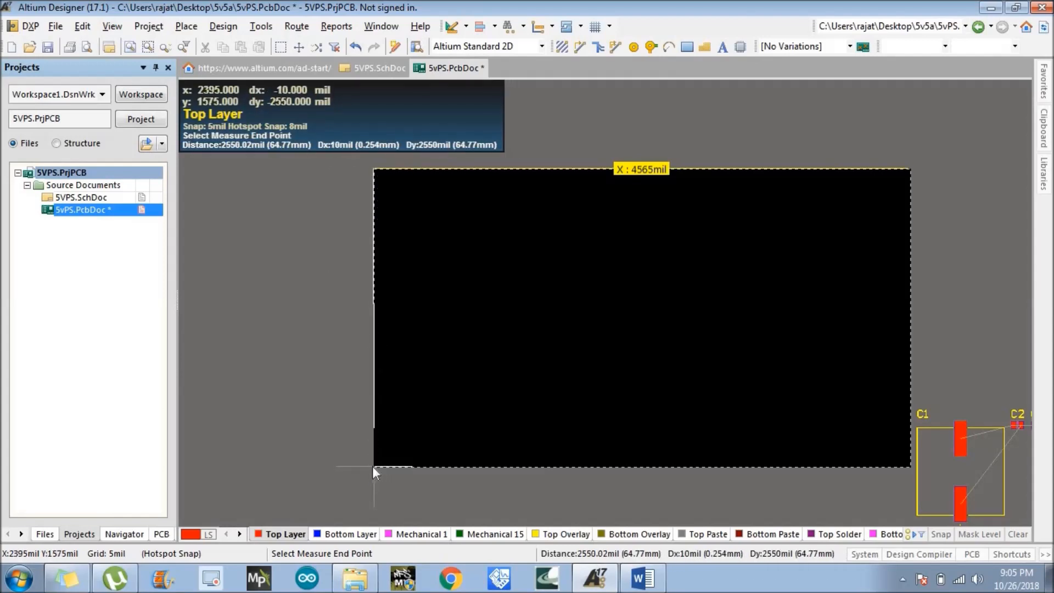
left_click(374, 469)
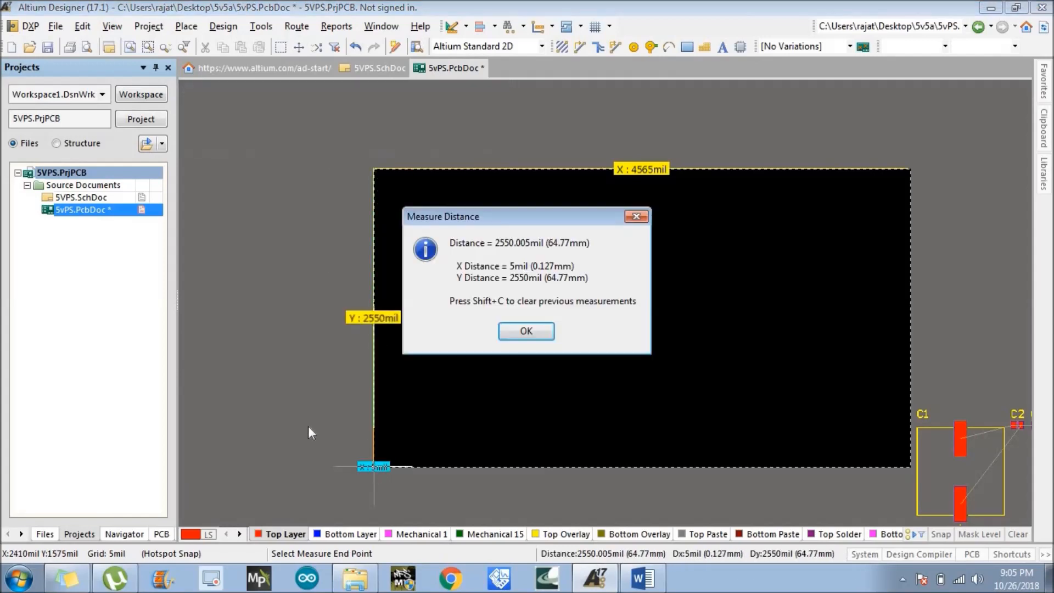
mouse_move(554, 287)
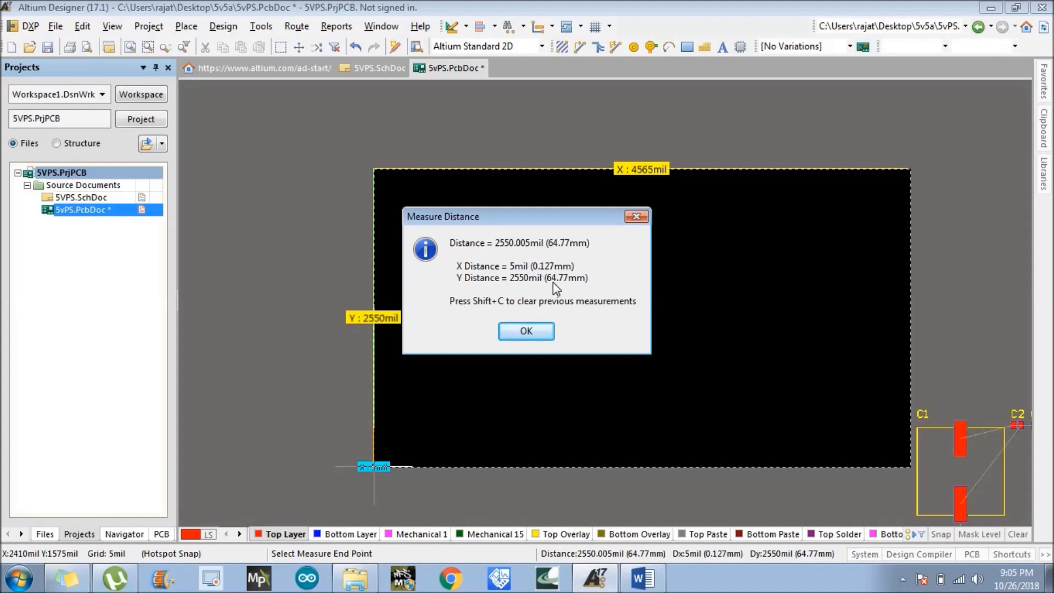
mouse_move(525, 331)
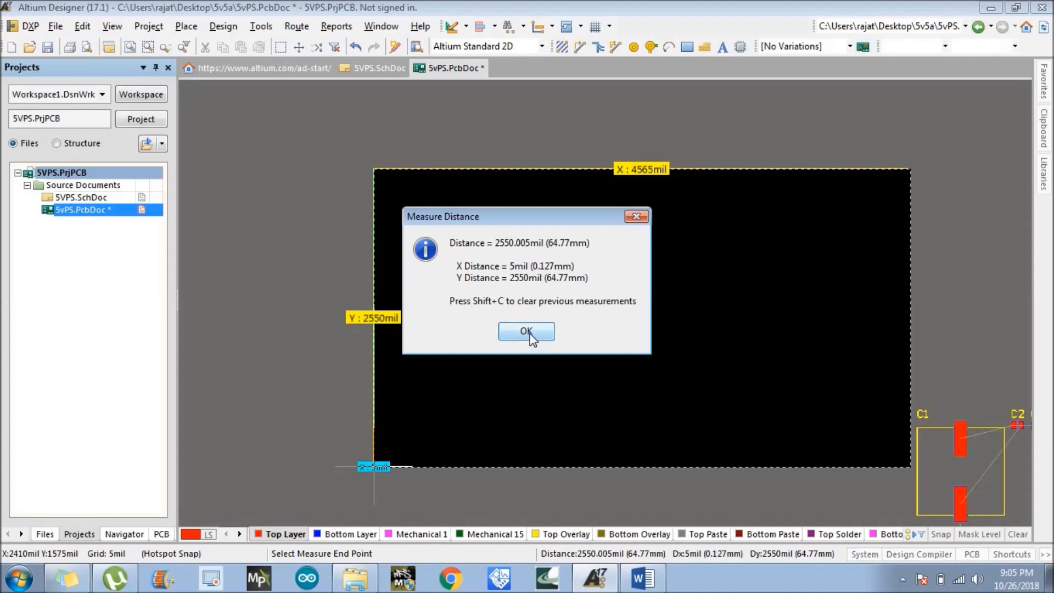
left_click(526, 330)
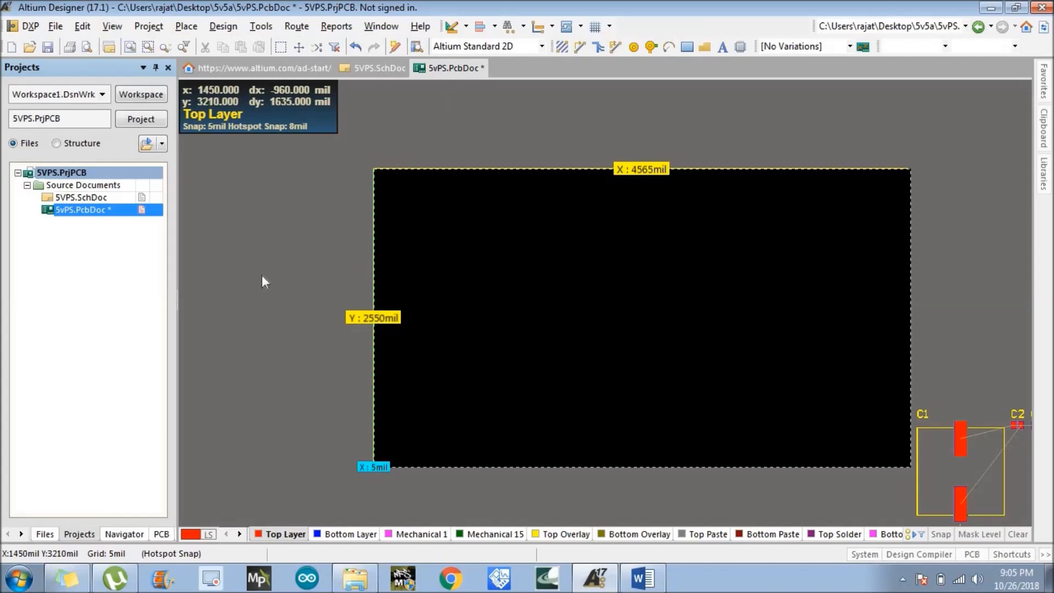
mouse_move(505, 195)
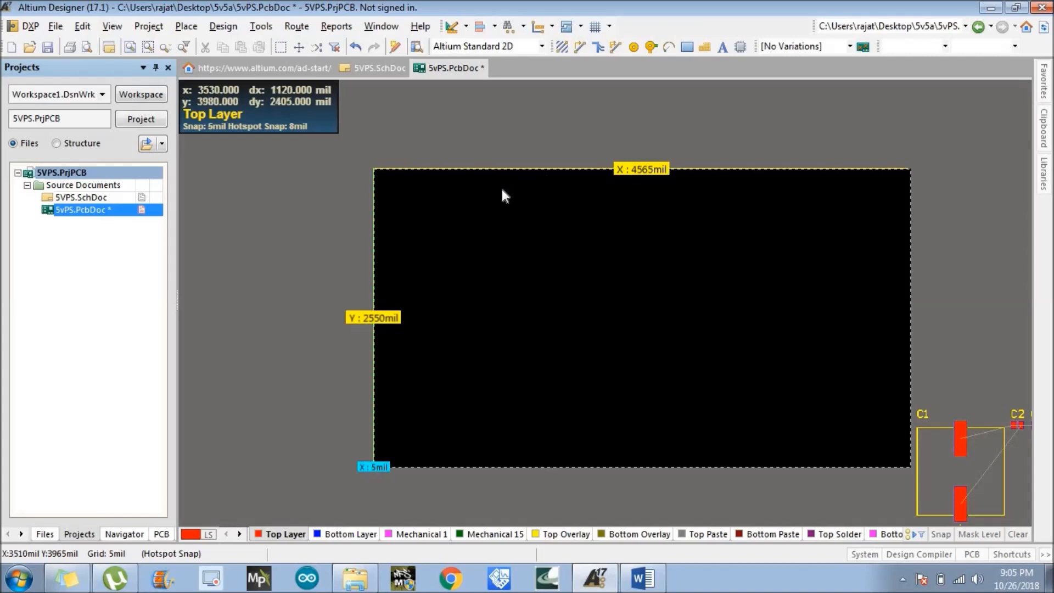
mouse_move(589, 333)
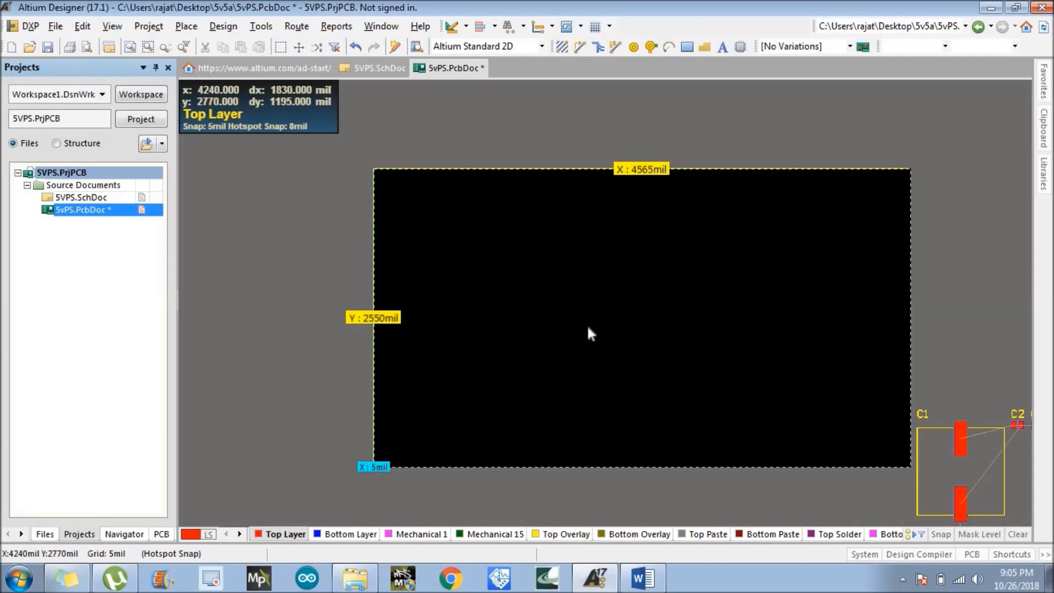
mouse_move(981, 306)
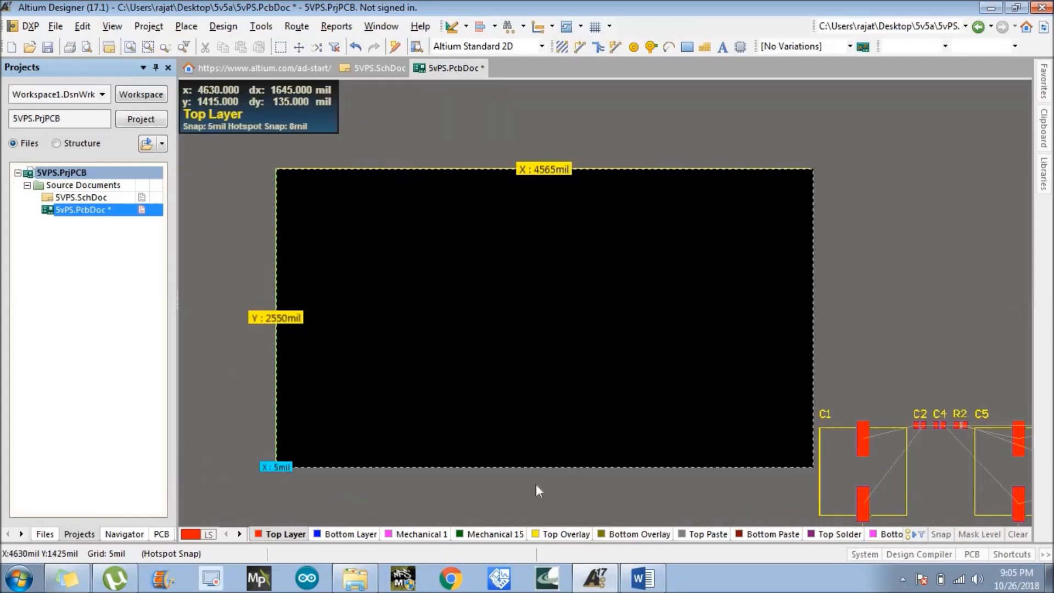
mouse_move(925, 363)
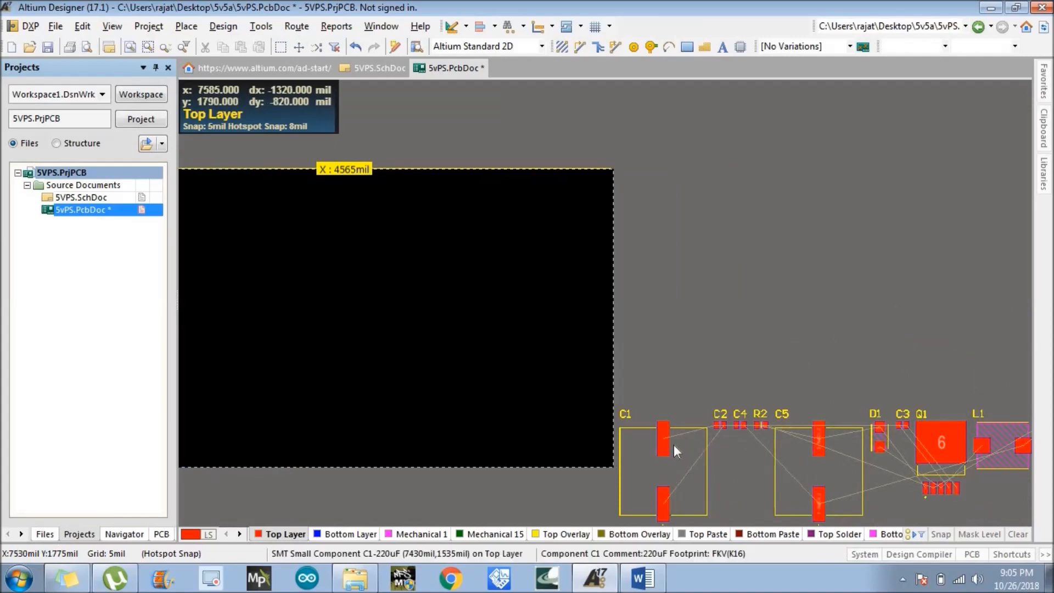
mouse_move(685, 440)
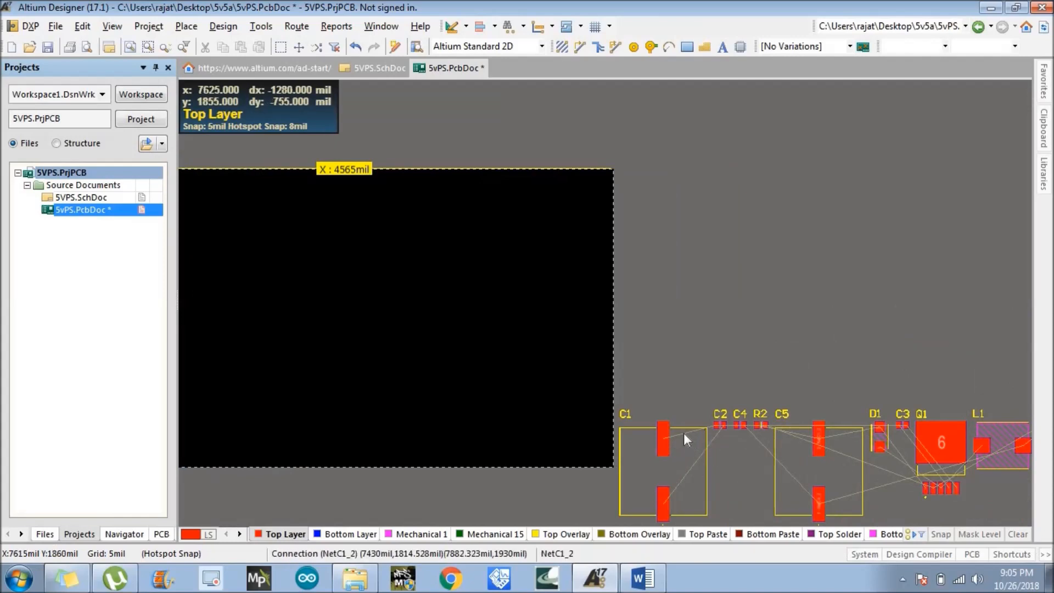
mouse_move(716, 435)
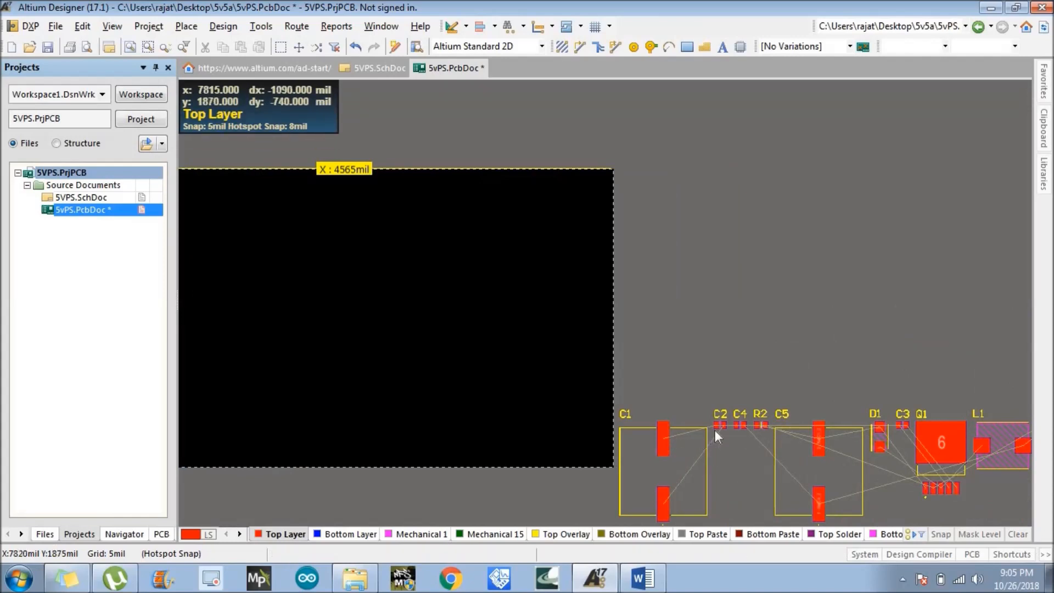
mouse_move(662, 447)
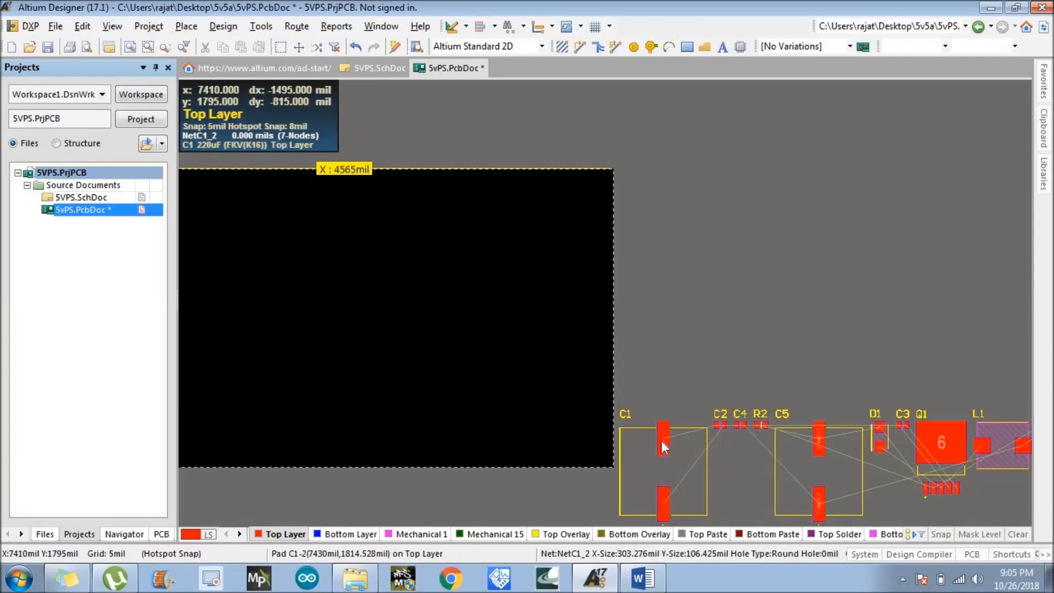
mouse_move(718, 430)
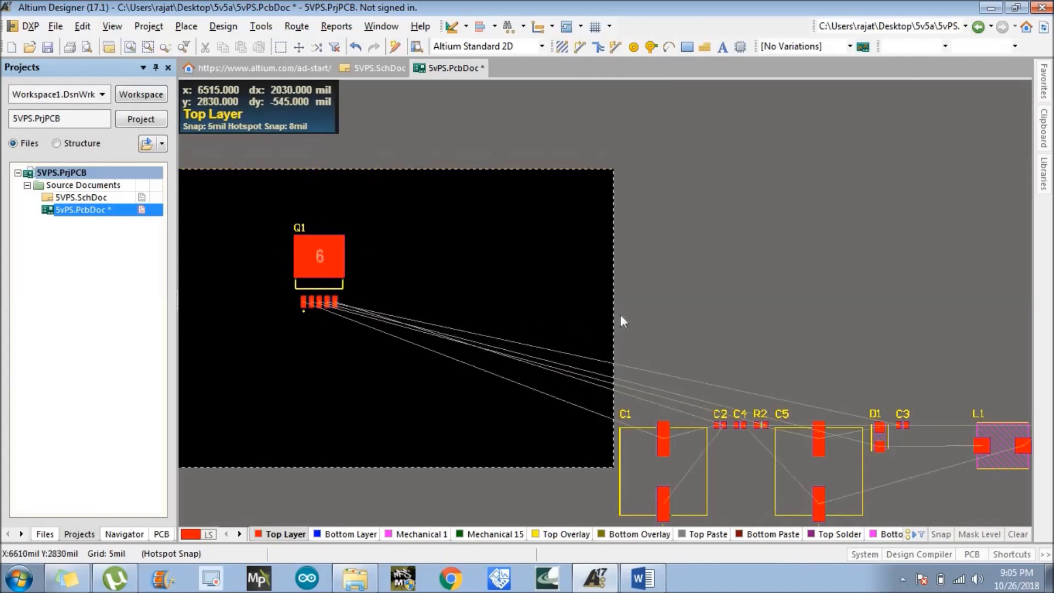
mouse_move(689, 313)
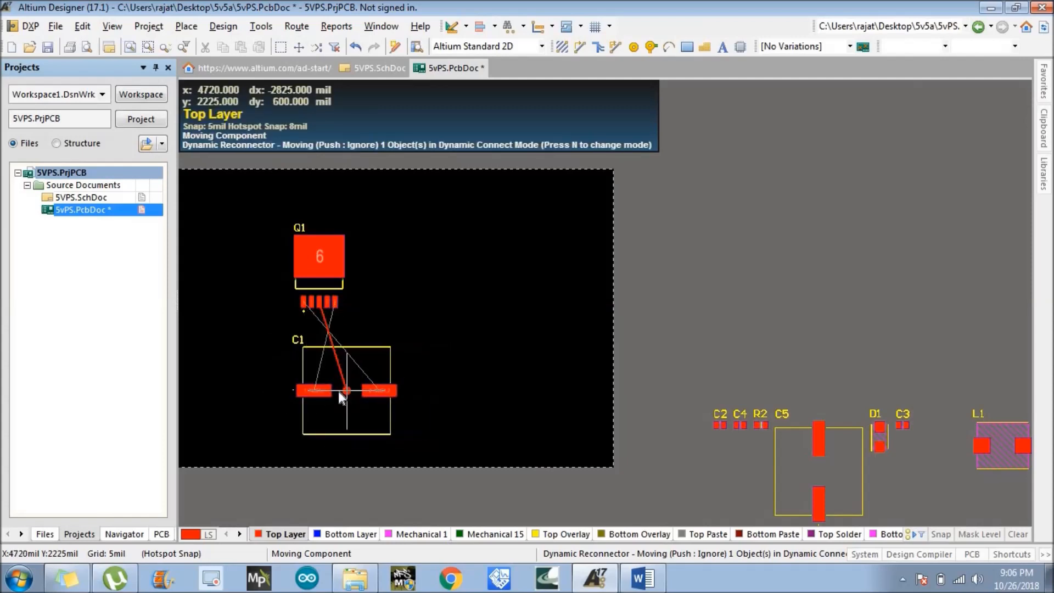
mouse_move(377, 393)
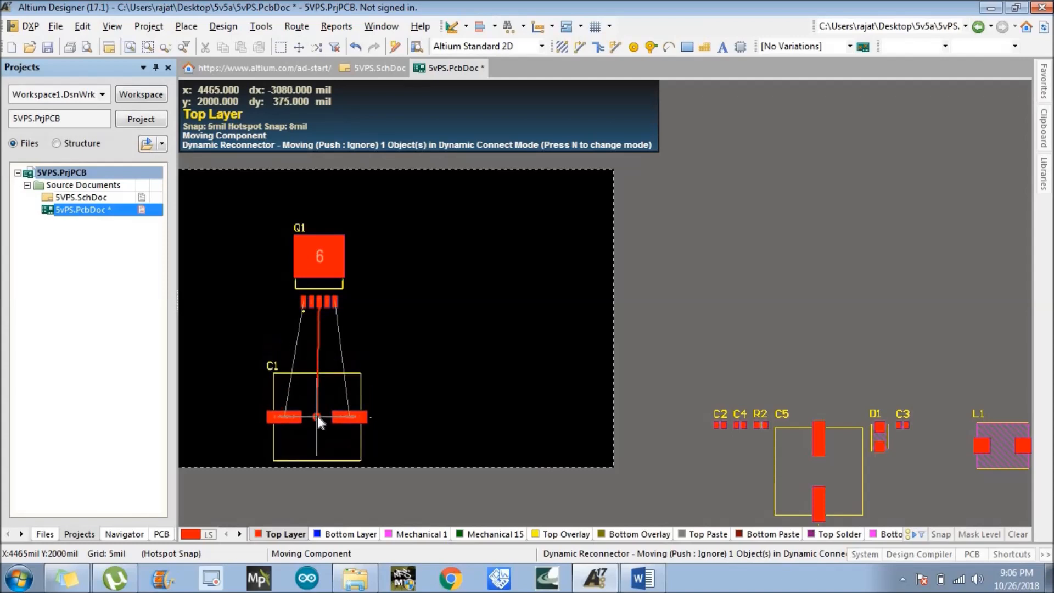
mouse_move(319, 417)
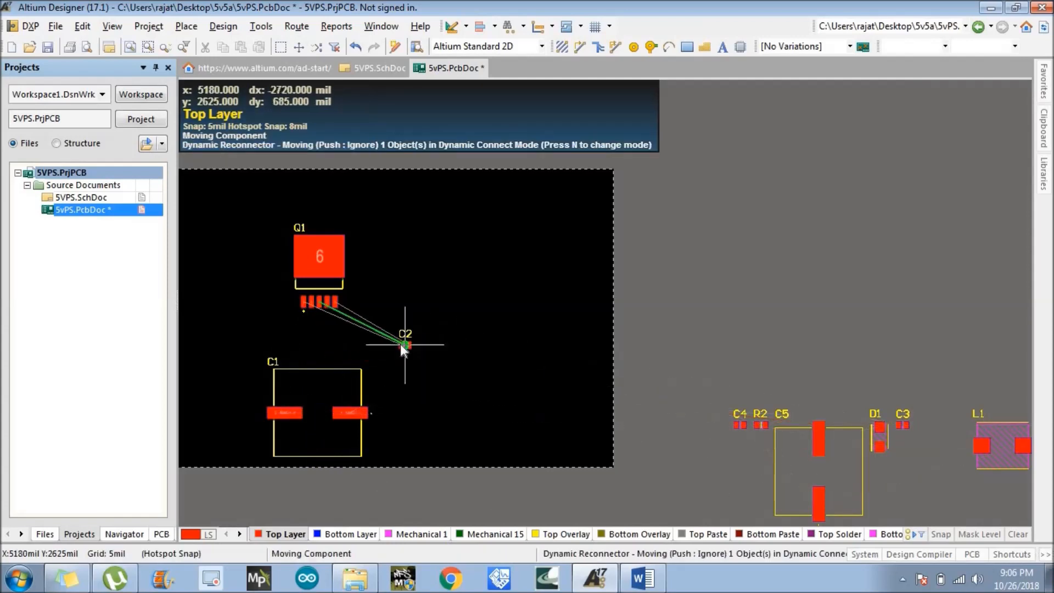
mouse_move(269, 336)
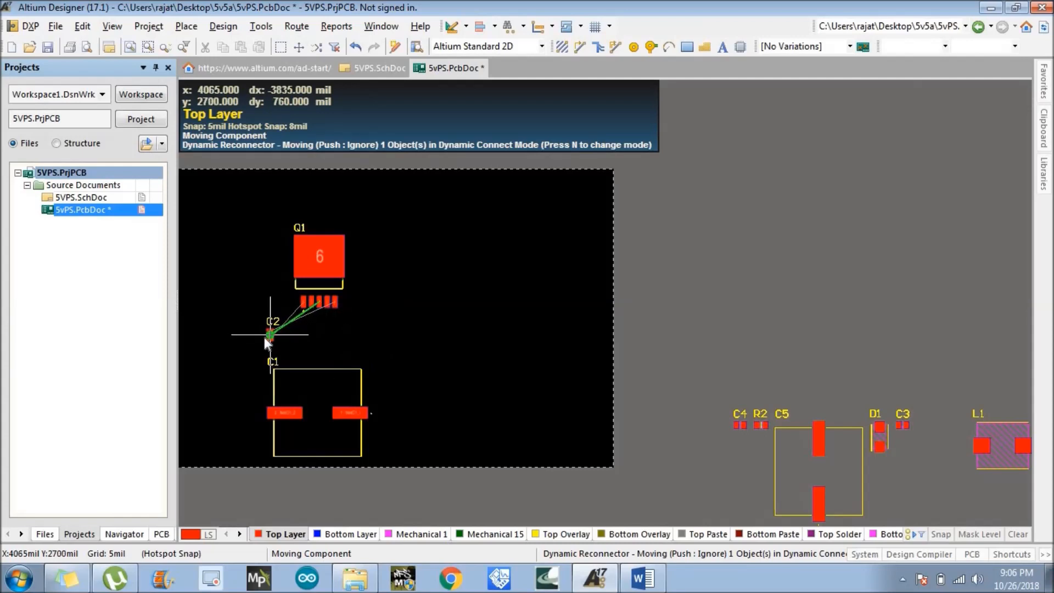
mouse_move(244, 355)
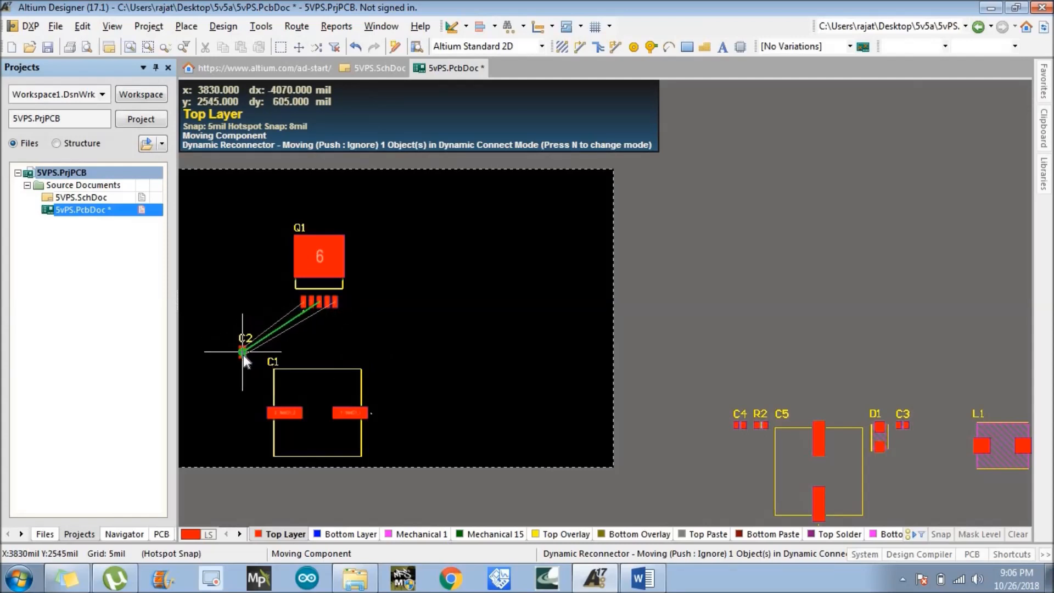
mouse_move(247, 364)
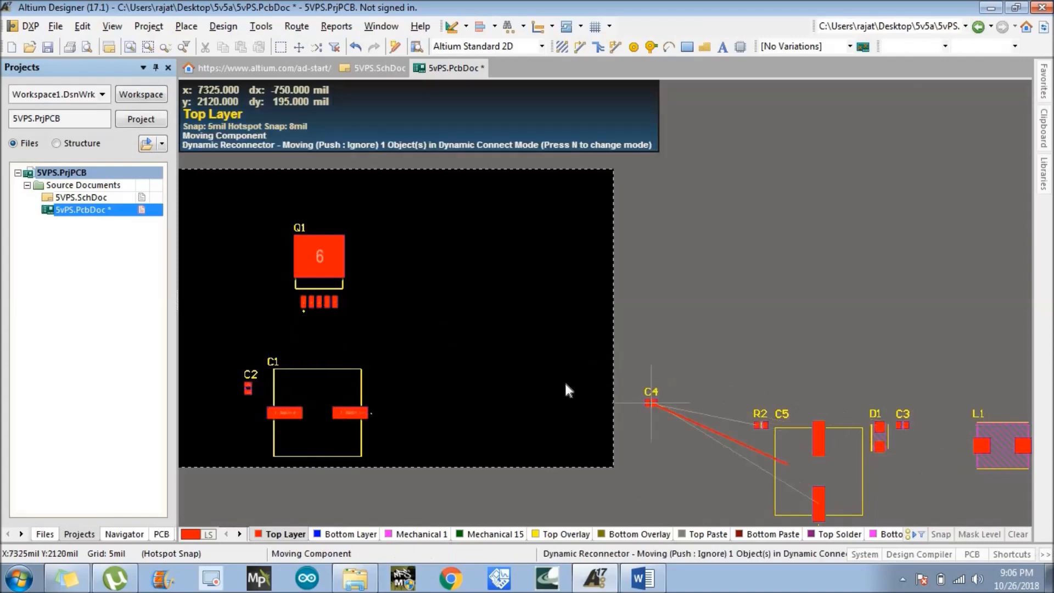
mouse_move(310, 339)
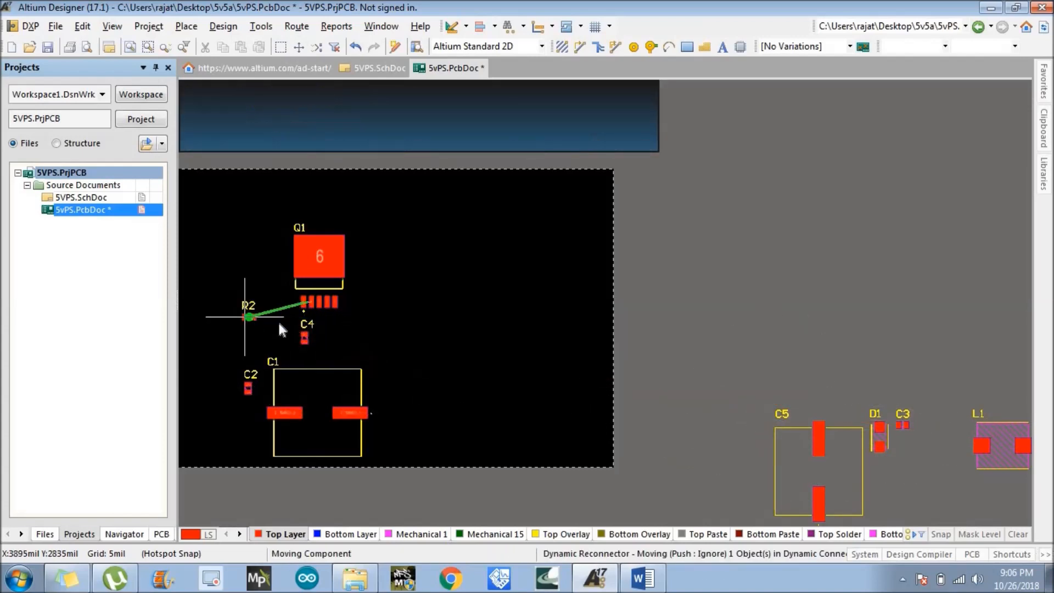
mouse_move(322, 339)
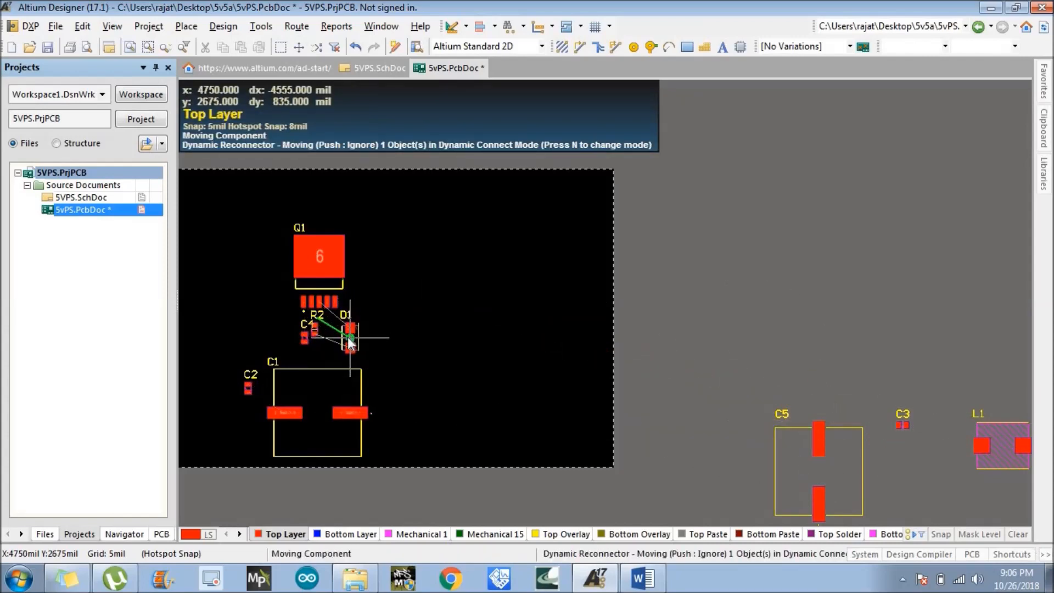
mouse_move(334, 355)
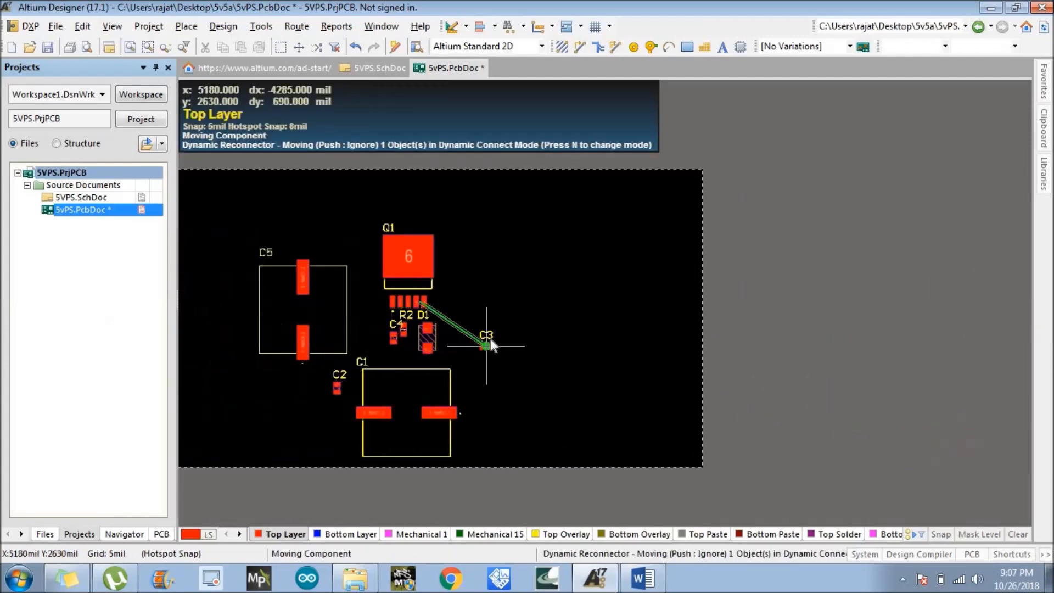
mouse_move(474, 330)
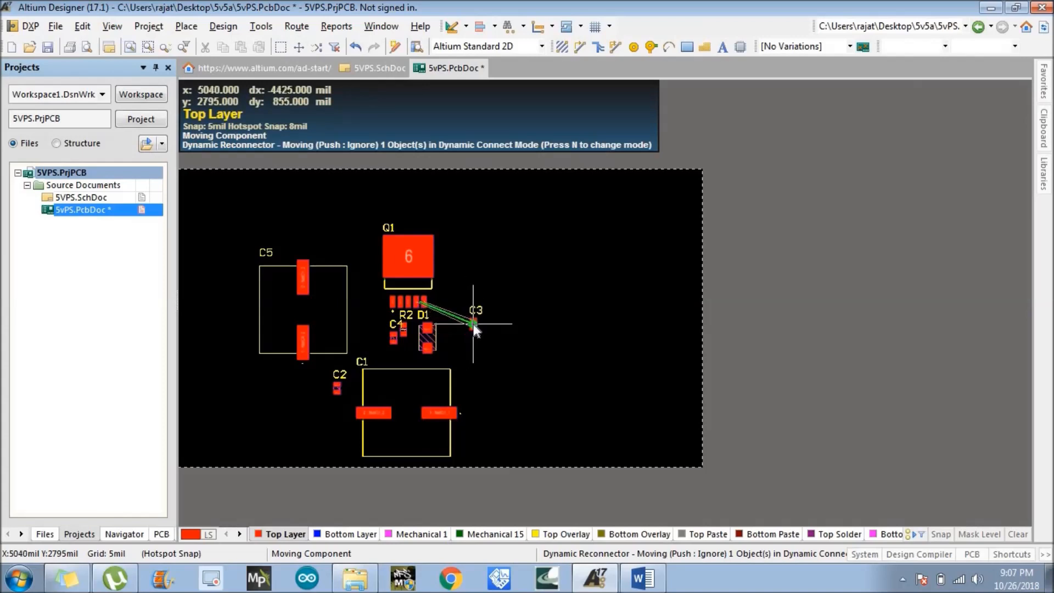
mouse_move(431, 366)
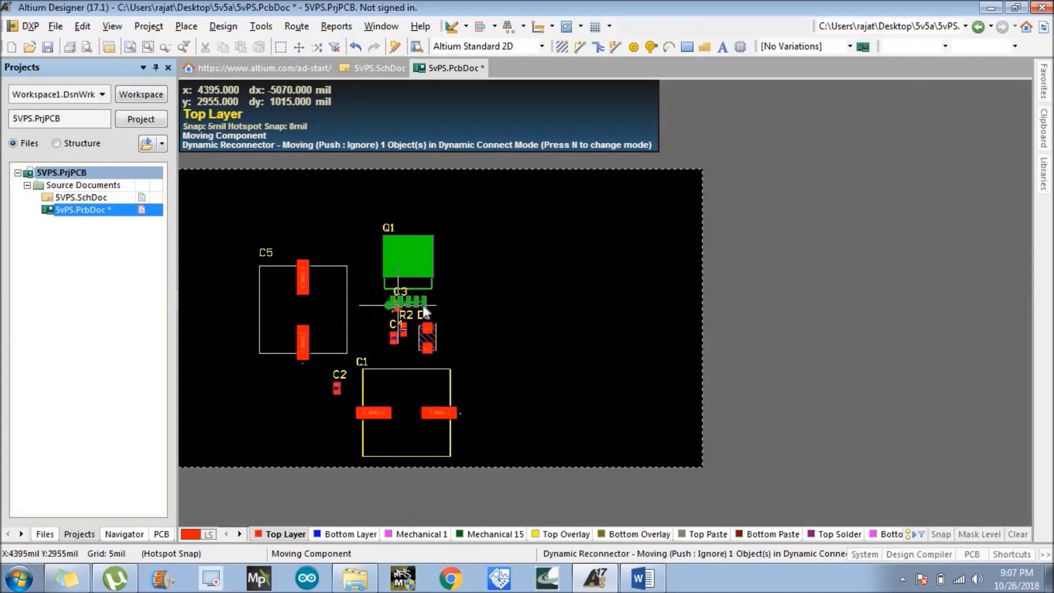
mouse_move(468, 333)
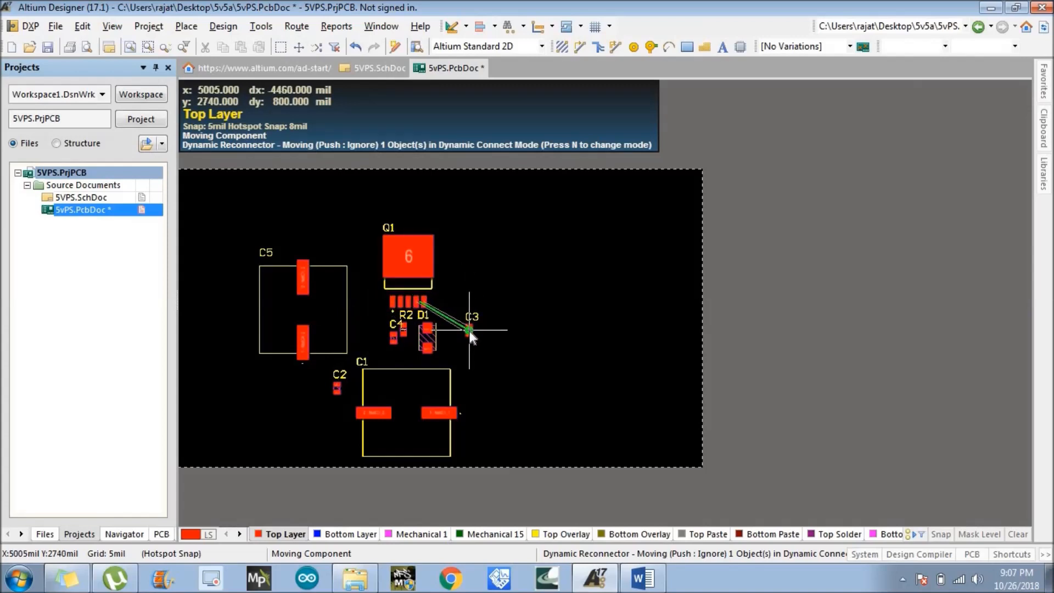
mouse_move(424, 360)
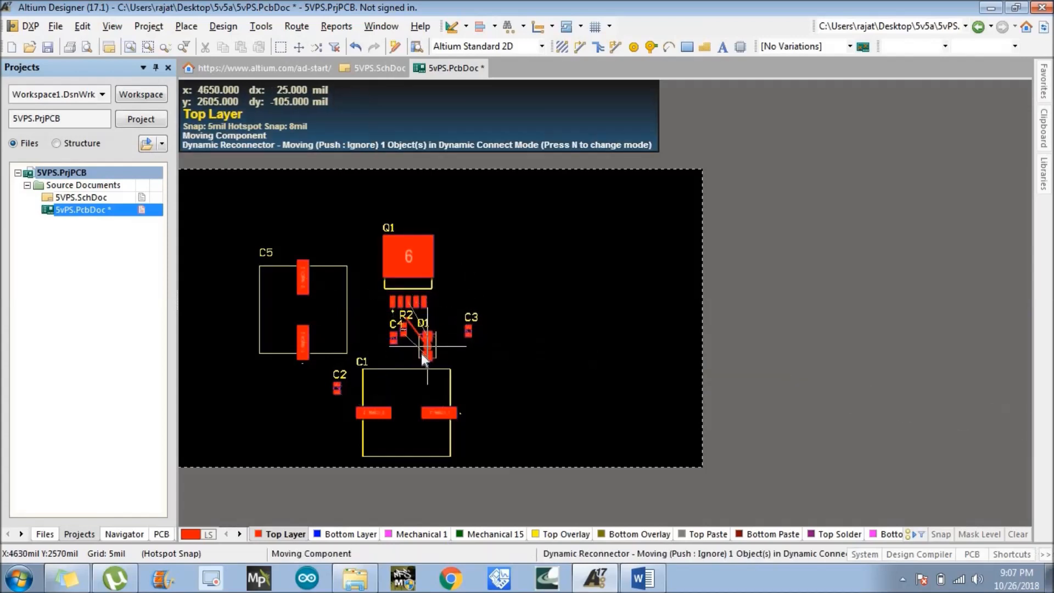
mouse_move(424, 352)
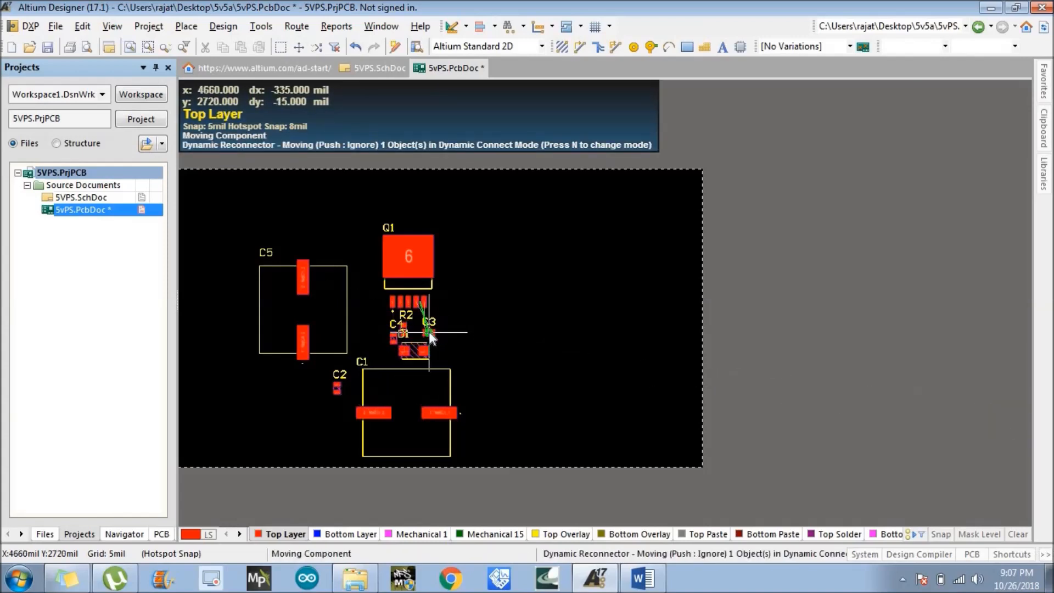
mouse_move(420, 328)
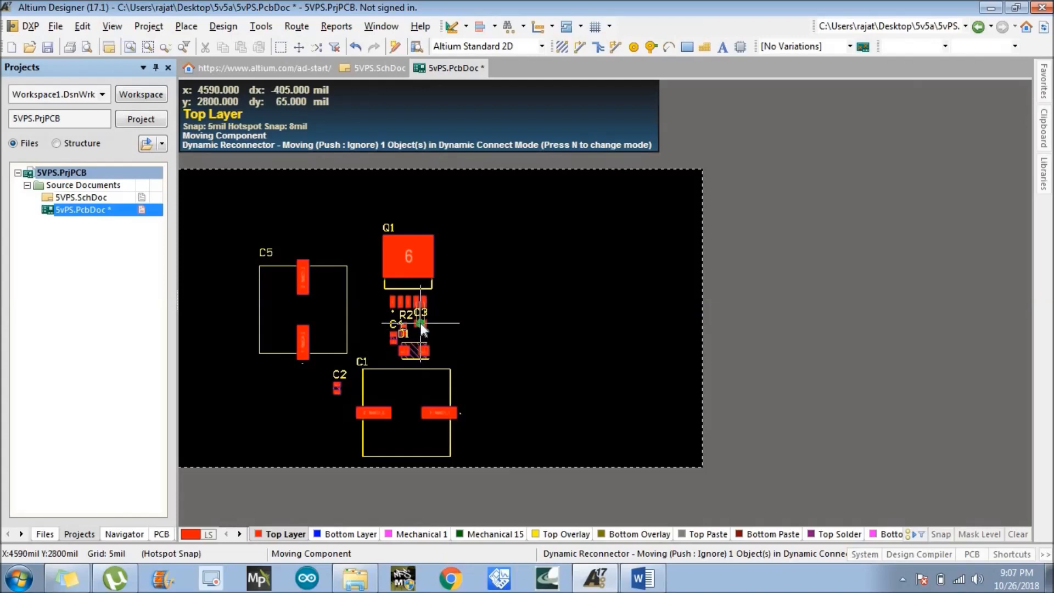
mouse_move(420, 329)
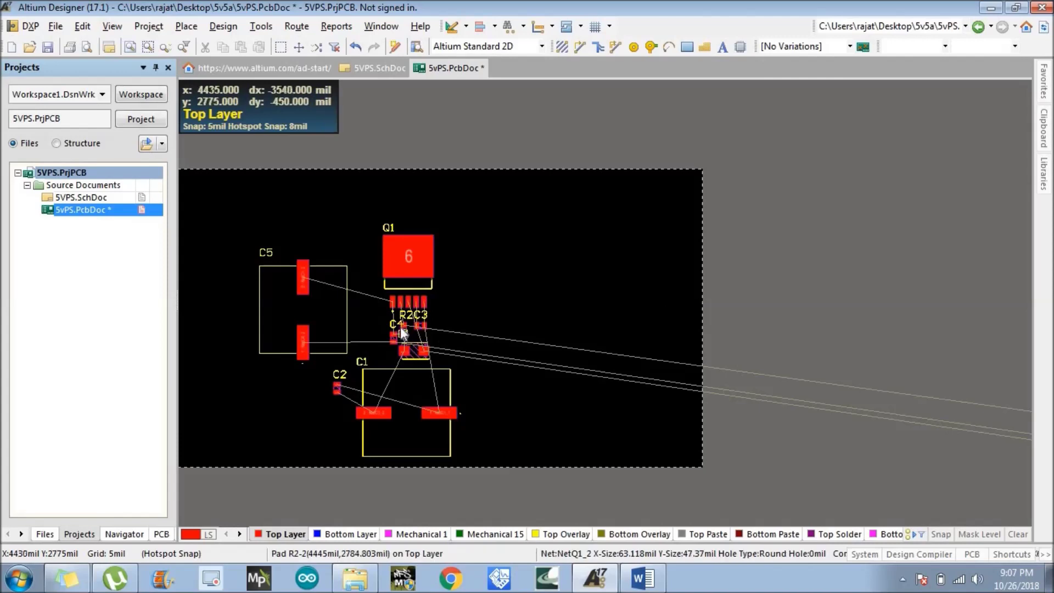
mouse_move(403, 334)
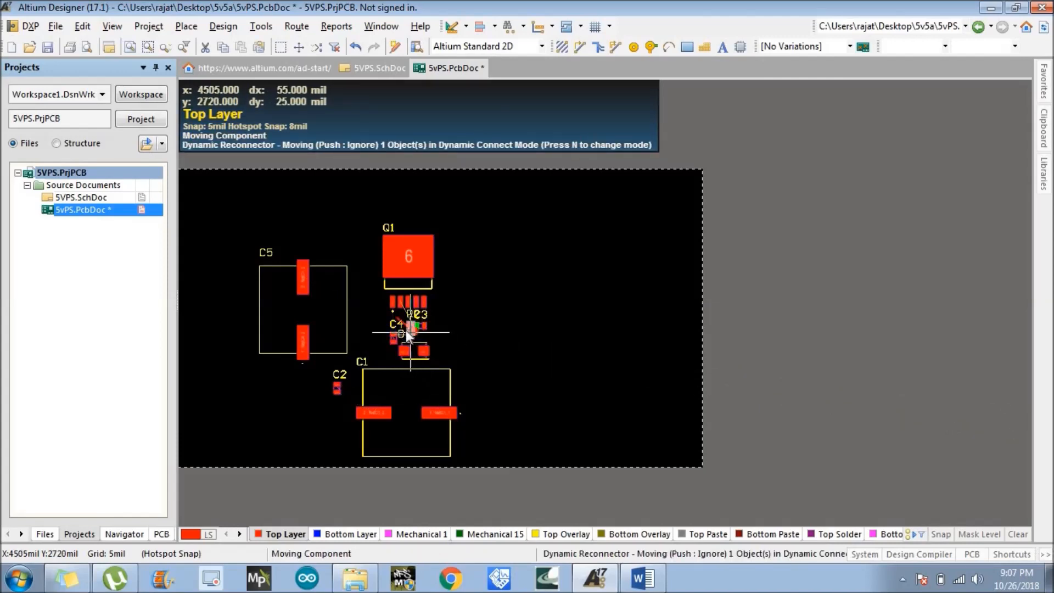
mouse_move(408, 340)
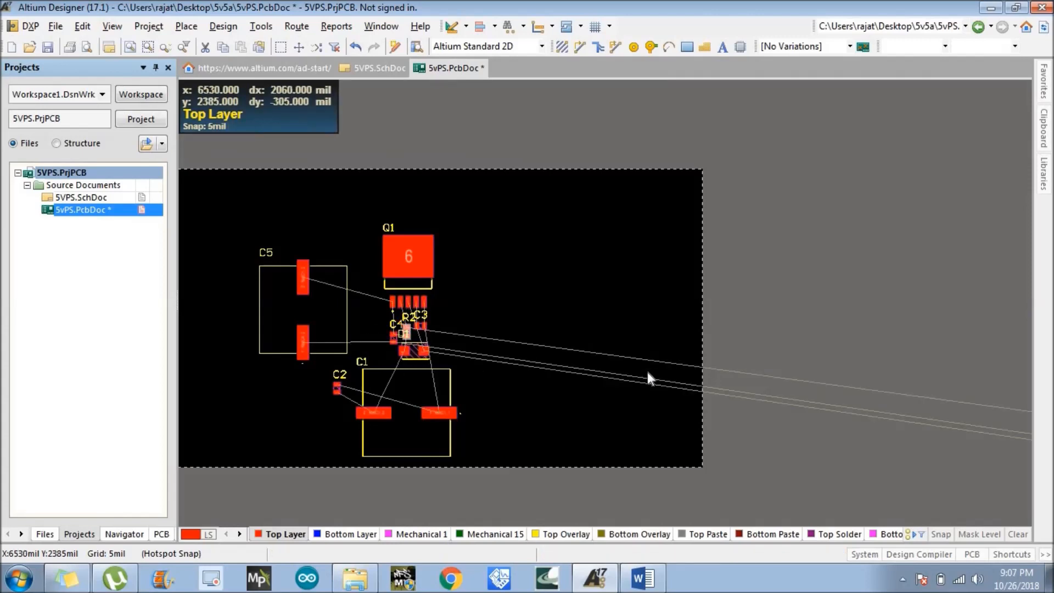
mouse_move(402, 369)
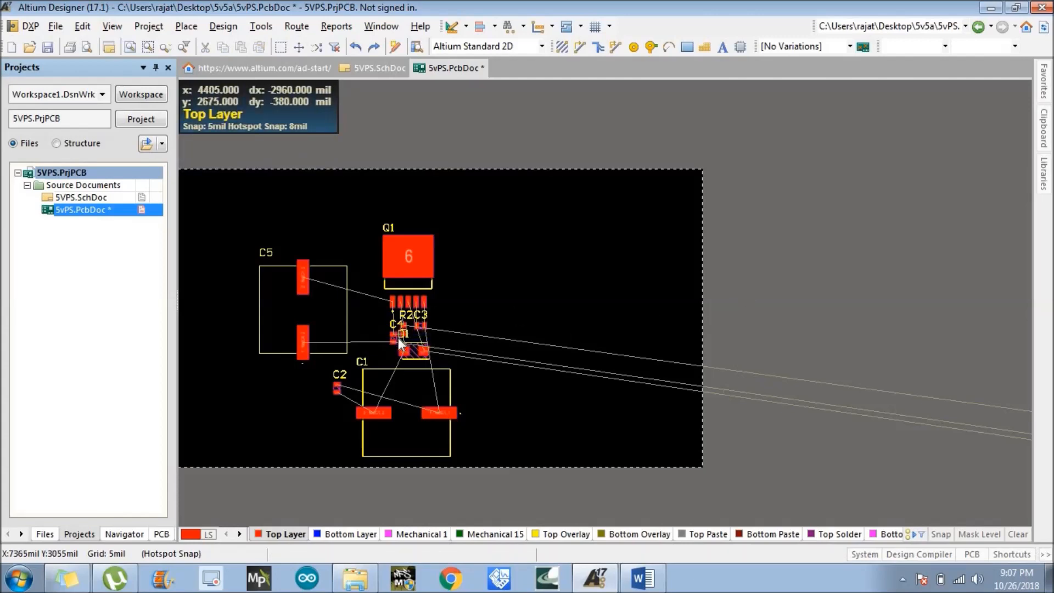
mouse_move(403, 336)
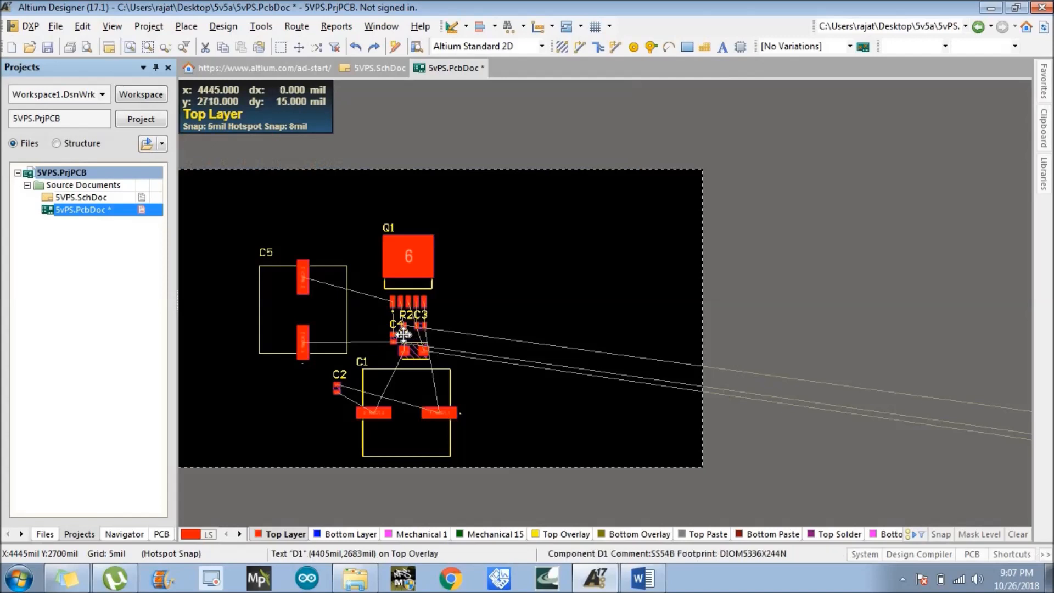
mouse_move(403, 334)
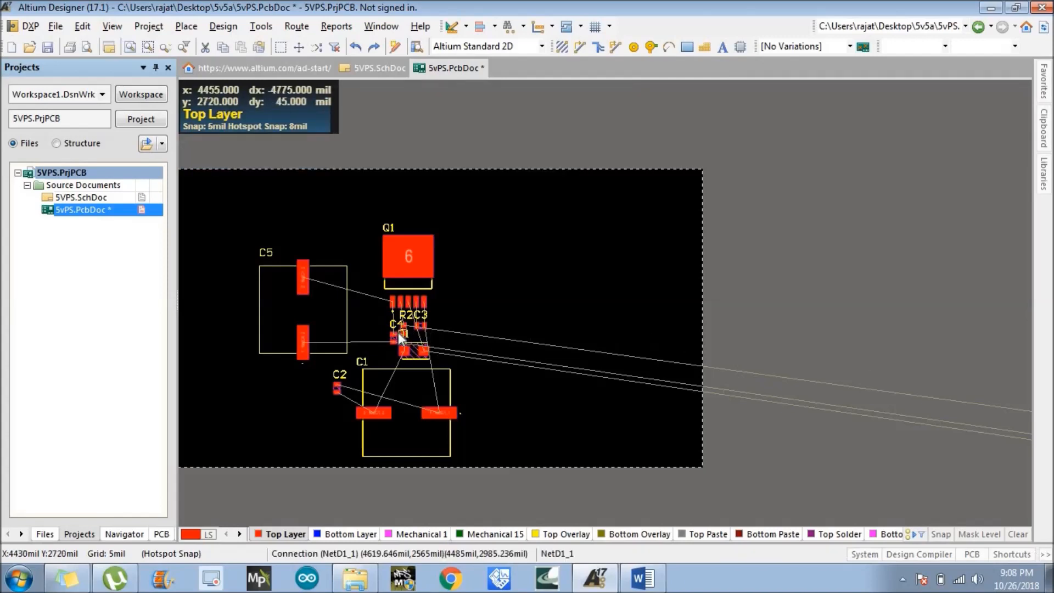
mouse_move(748, 331)
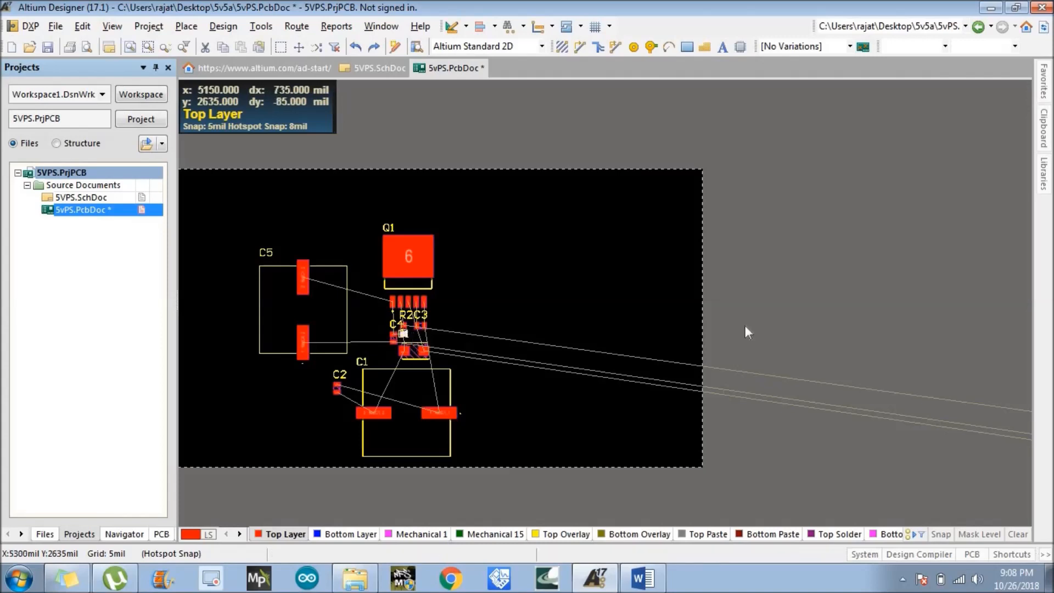
mouse_move(403, 336)
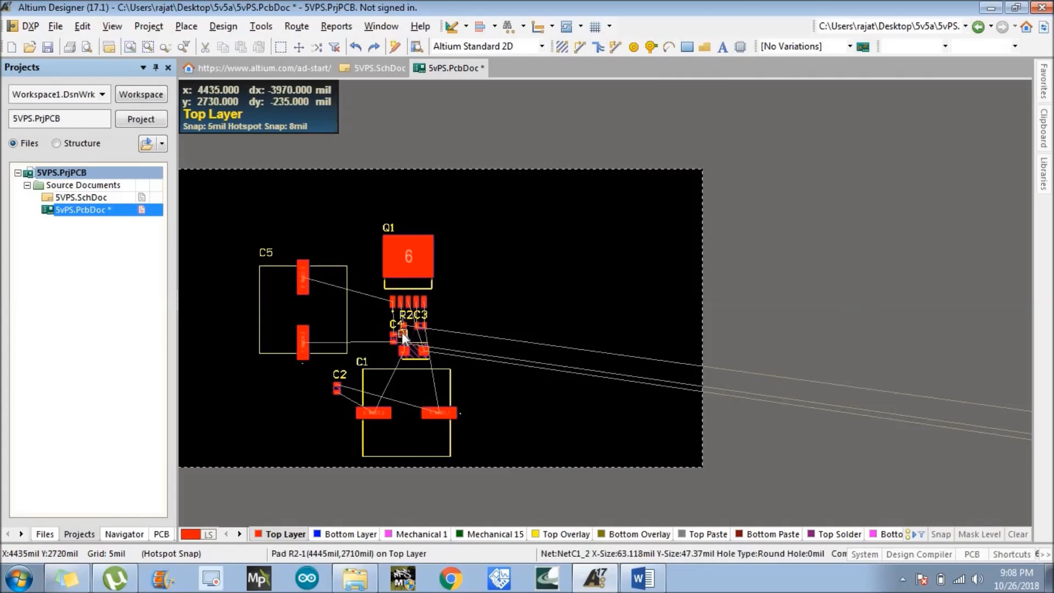
mouse_move(401, 333)
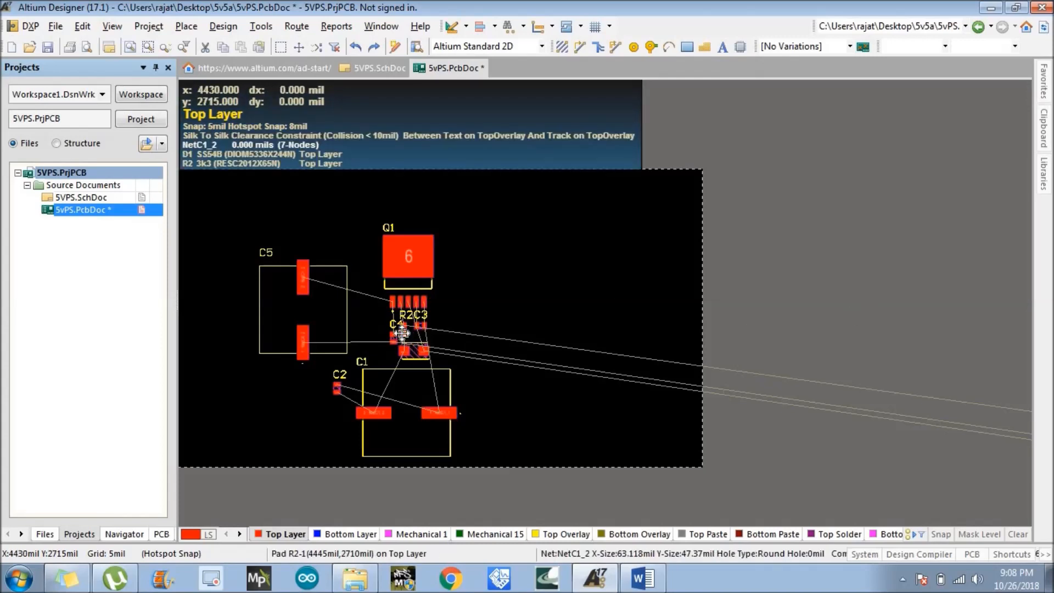
mouse_move(392, 324)
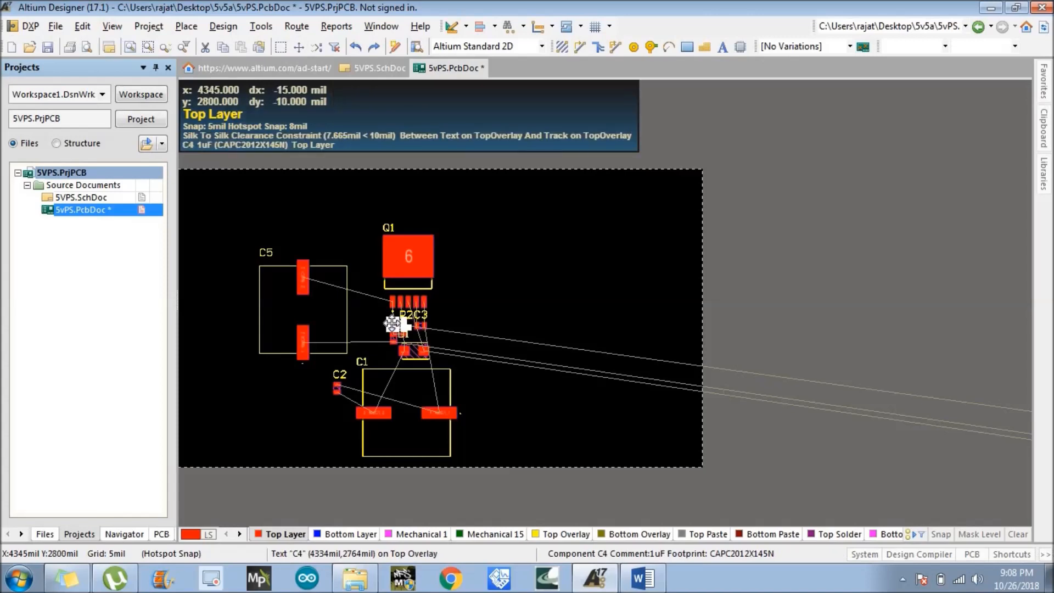
mouse_move(478, 368)
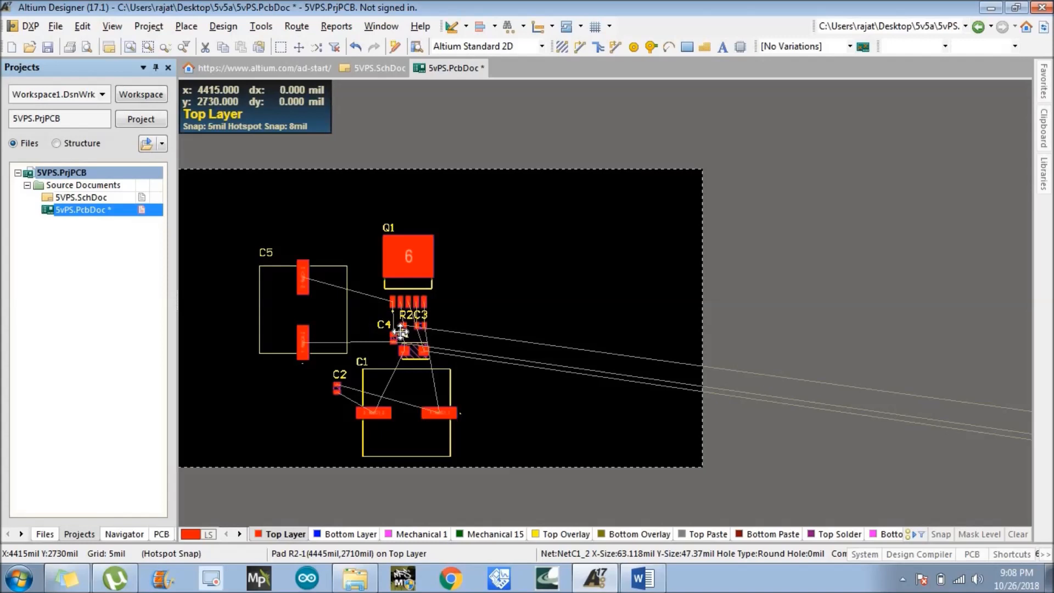
mouse_move(400, 331)
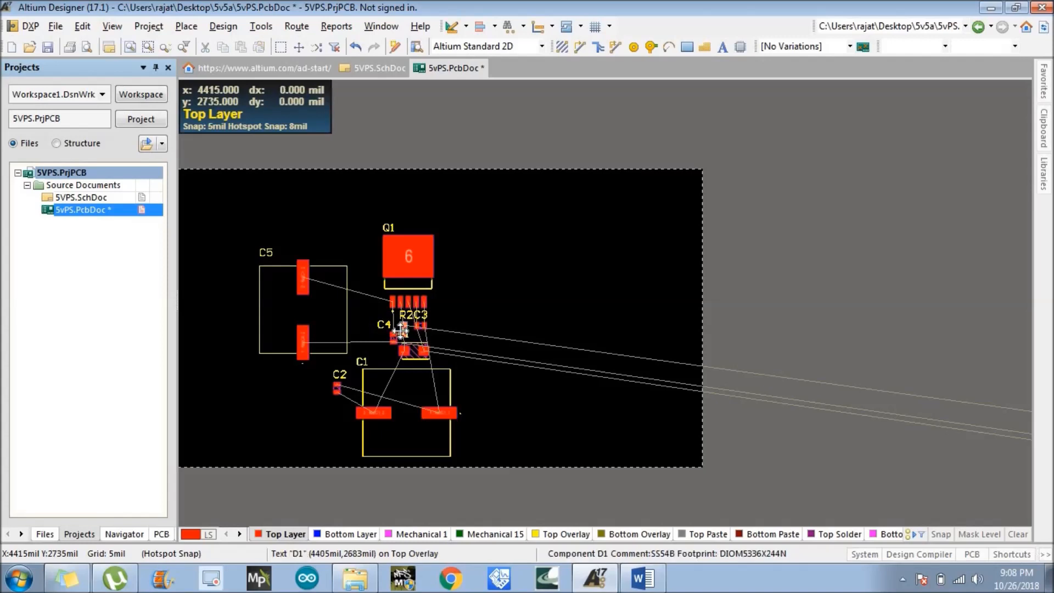
mouse_move(402, 335)
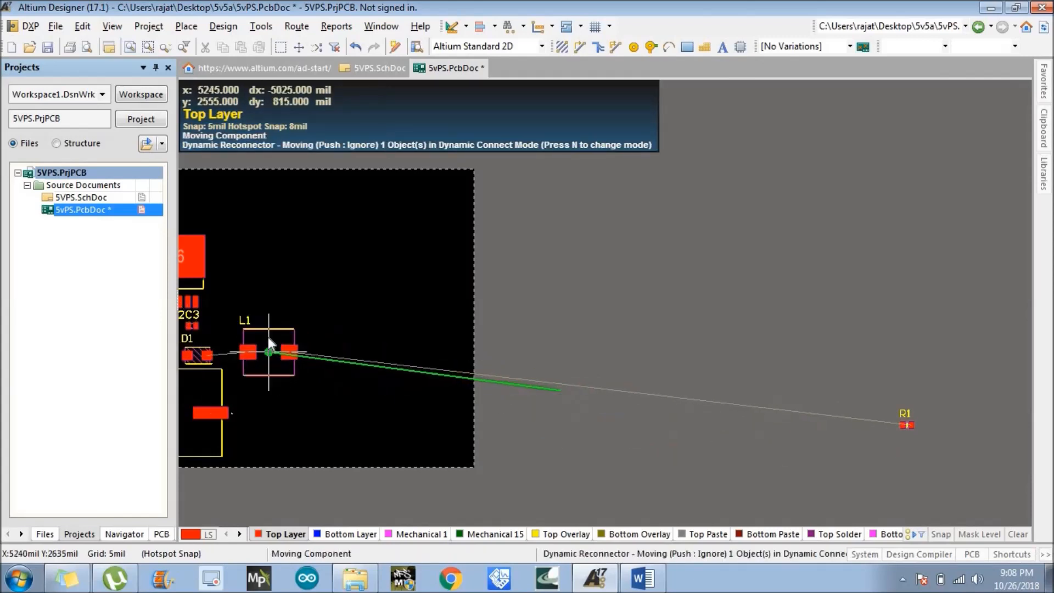
mouse_move(250, 339)
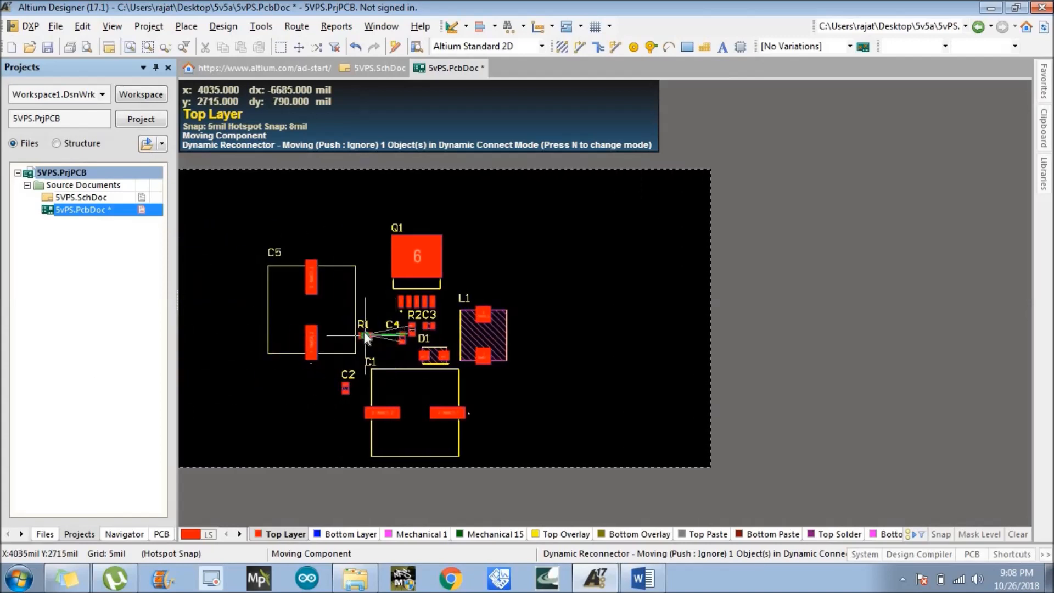
mouse_move(378, 342)
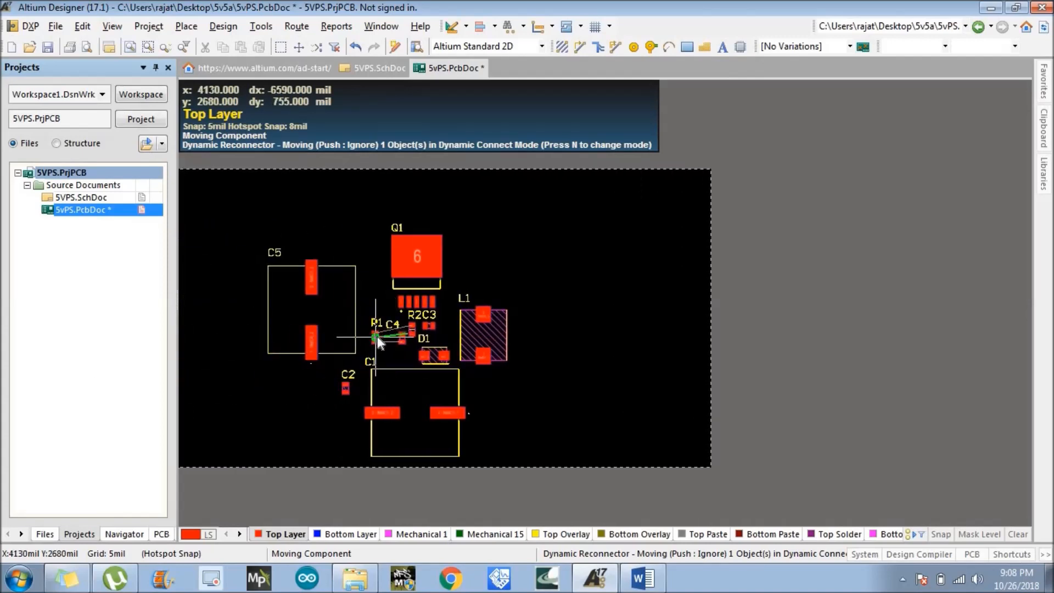
mouse_move(390, 342)
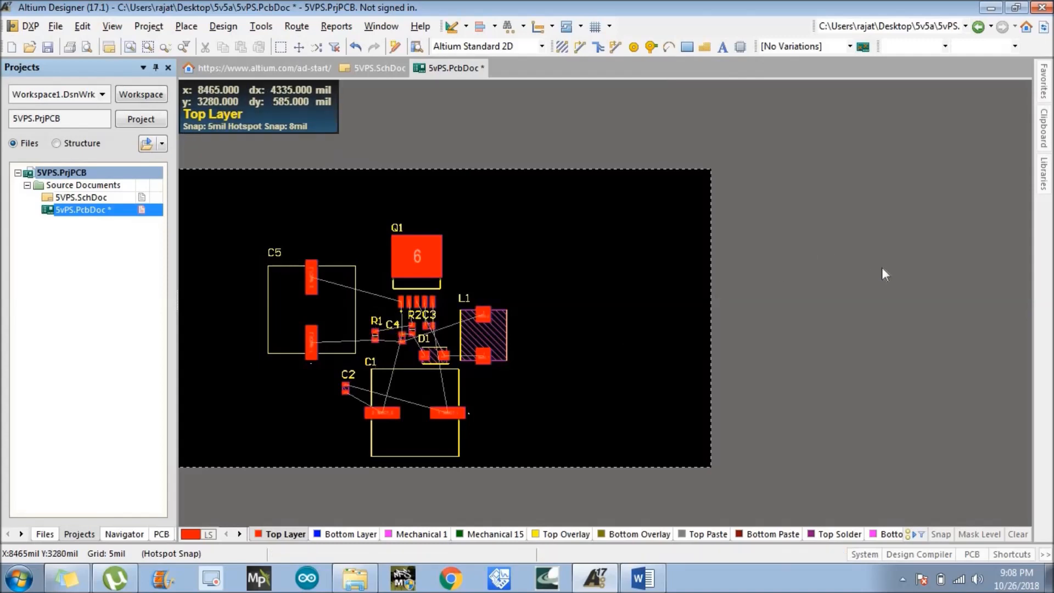
mouse_move(845, 285)
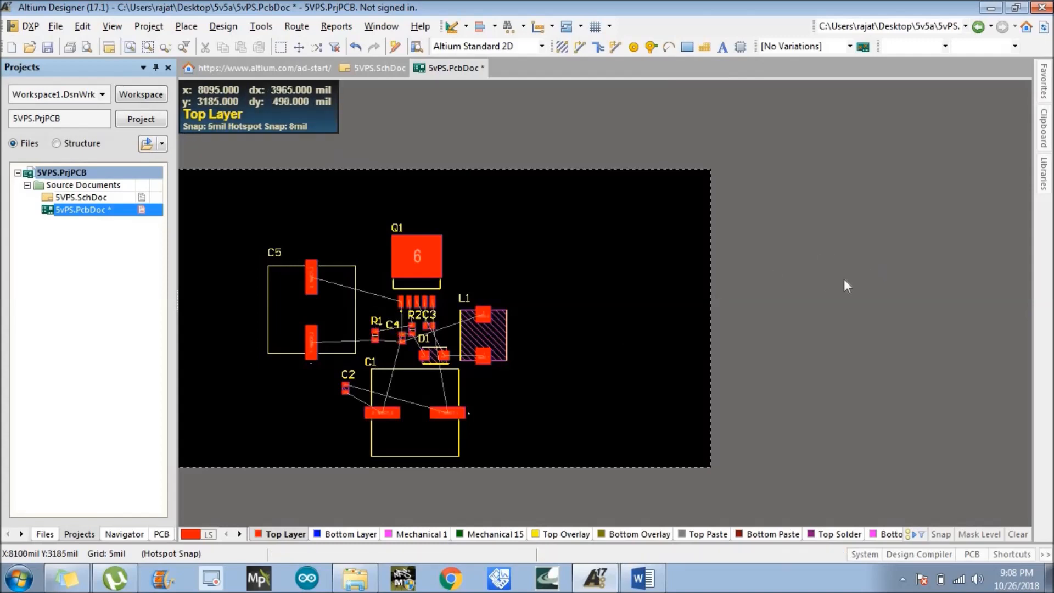
mouse_move(184, 504)
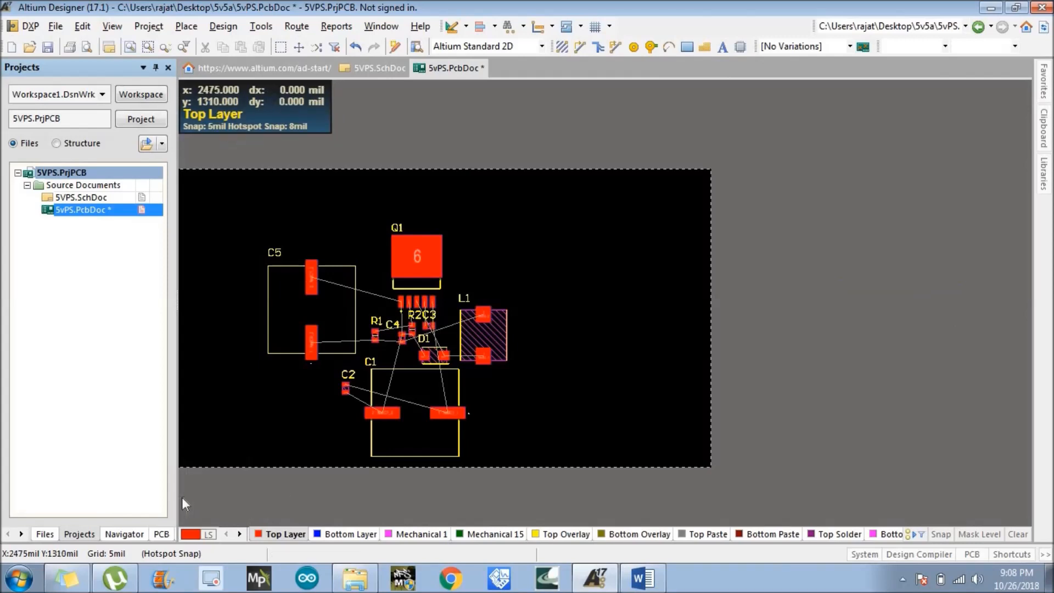